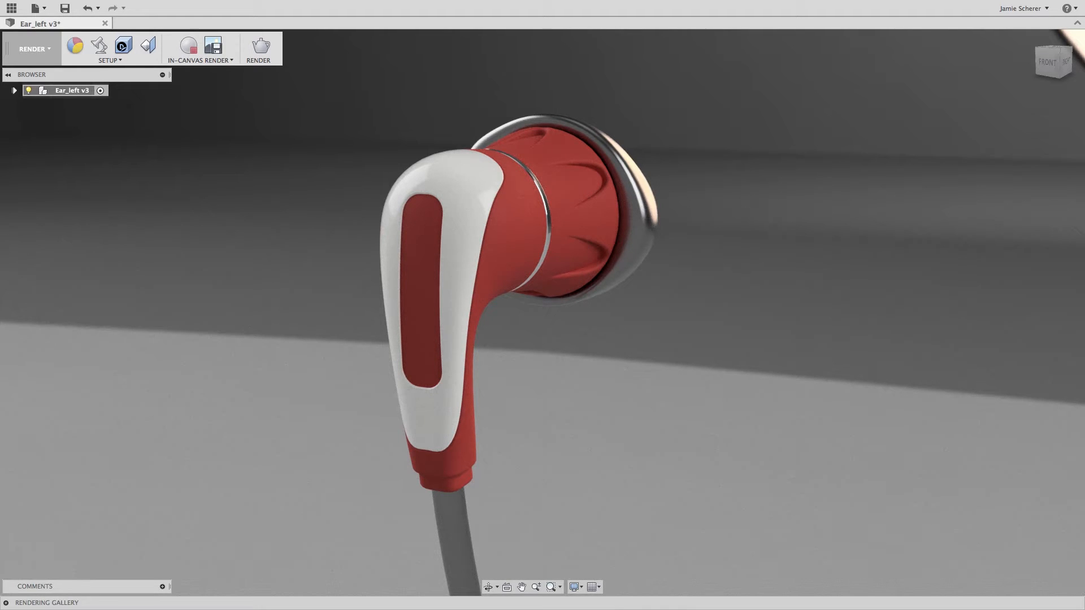
mouse_move(908, 346)
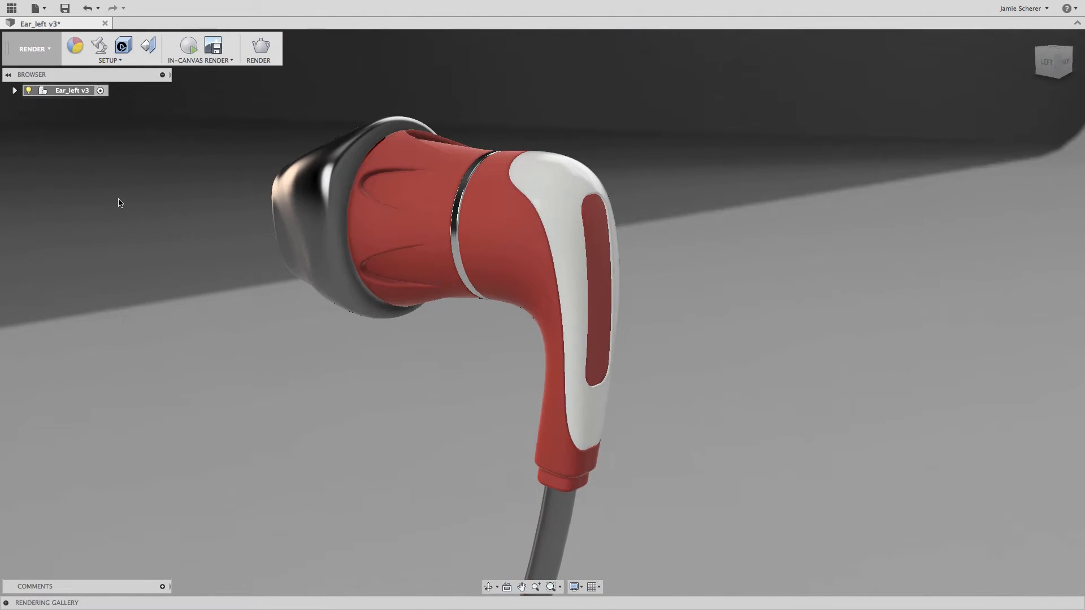
Switch to the MODEL workspace and hide the EarBudDesign component, leaving the ear mesh alone
click(33, 49)
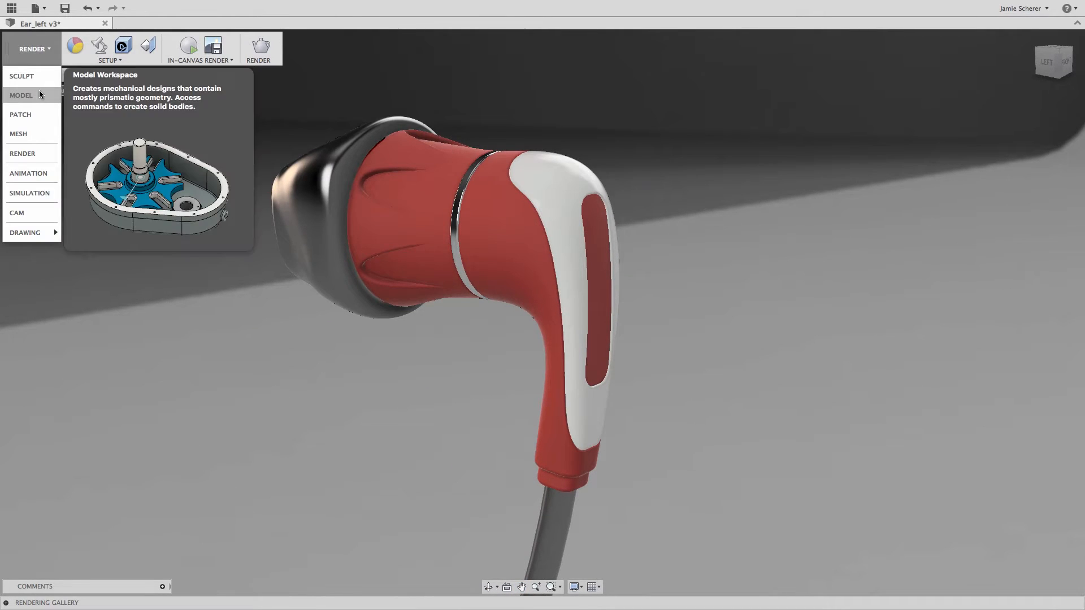
click(21, 95)
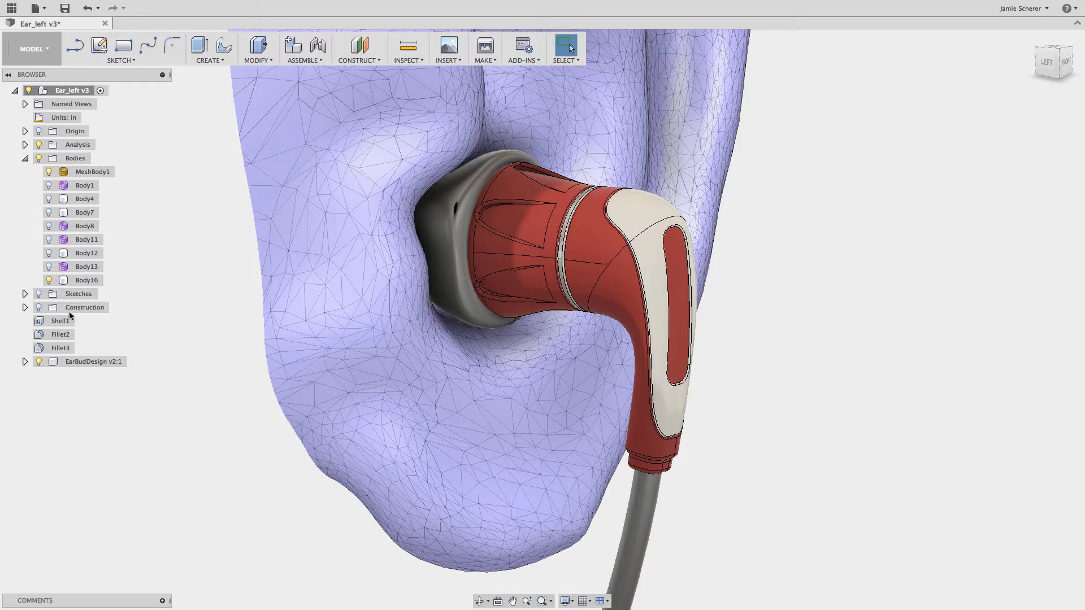
click(39, 361)
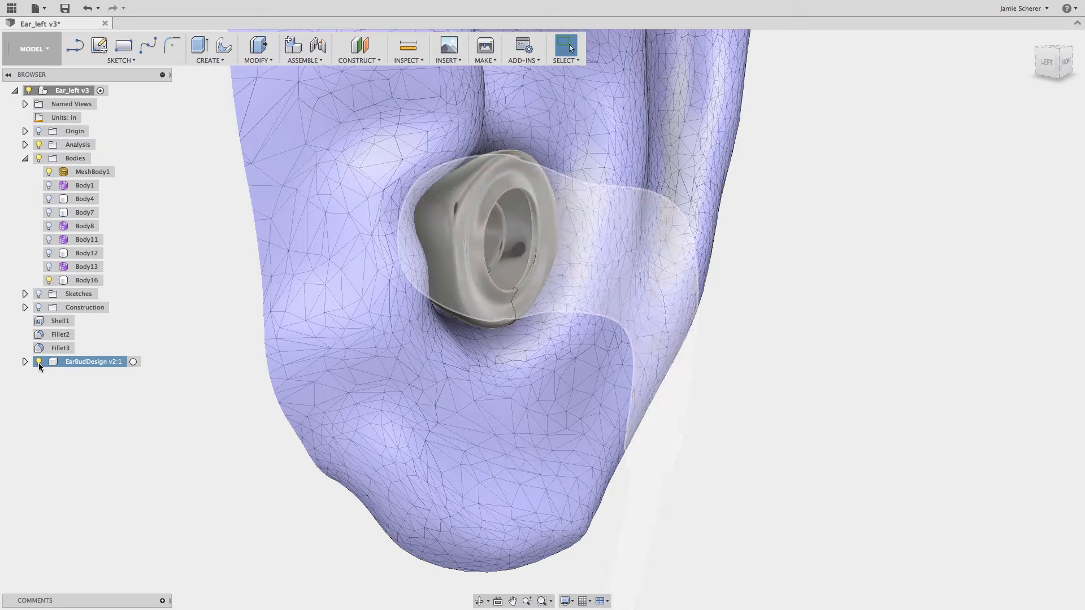
click(40, 361)
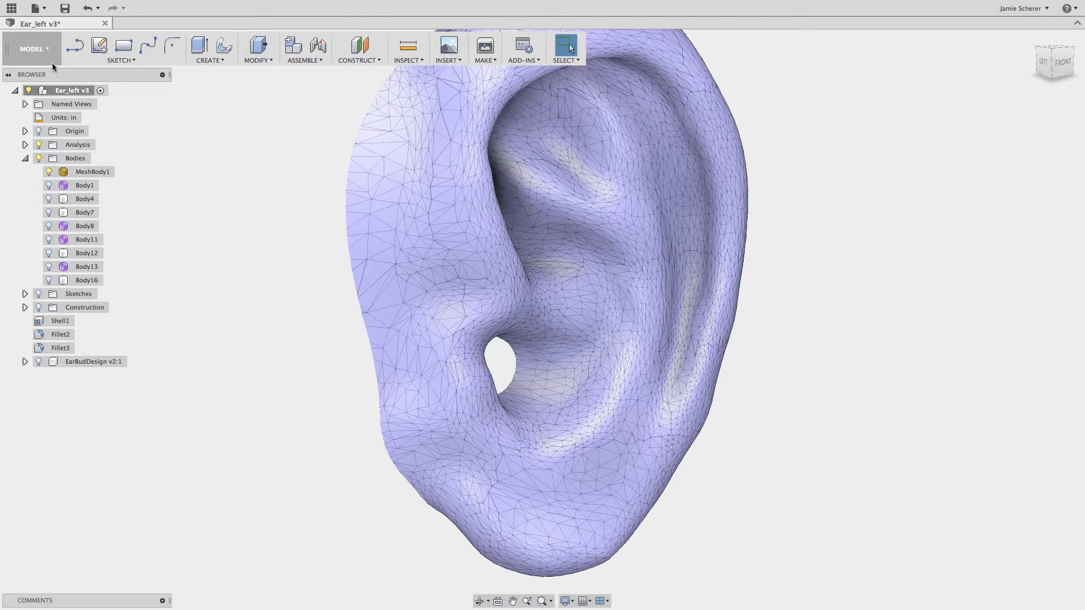
Change the workspace to MESH, then reopen the workspace list
click(32, 49)
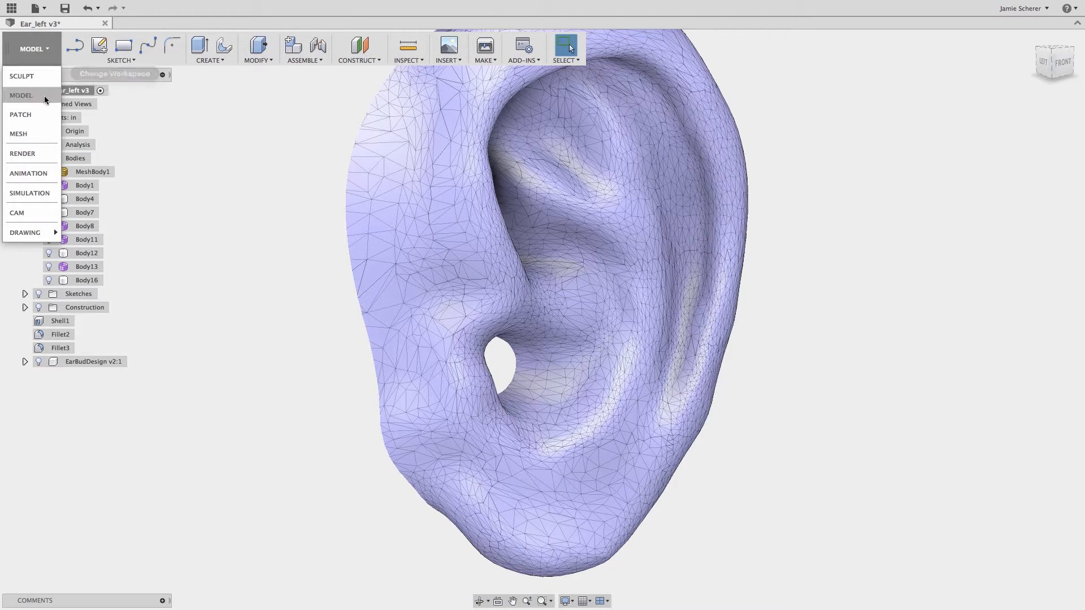
click(18, 134)
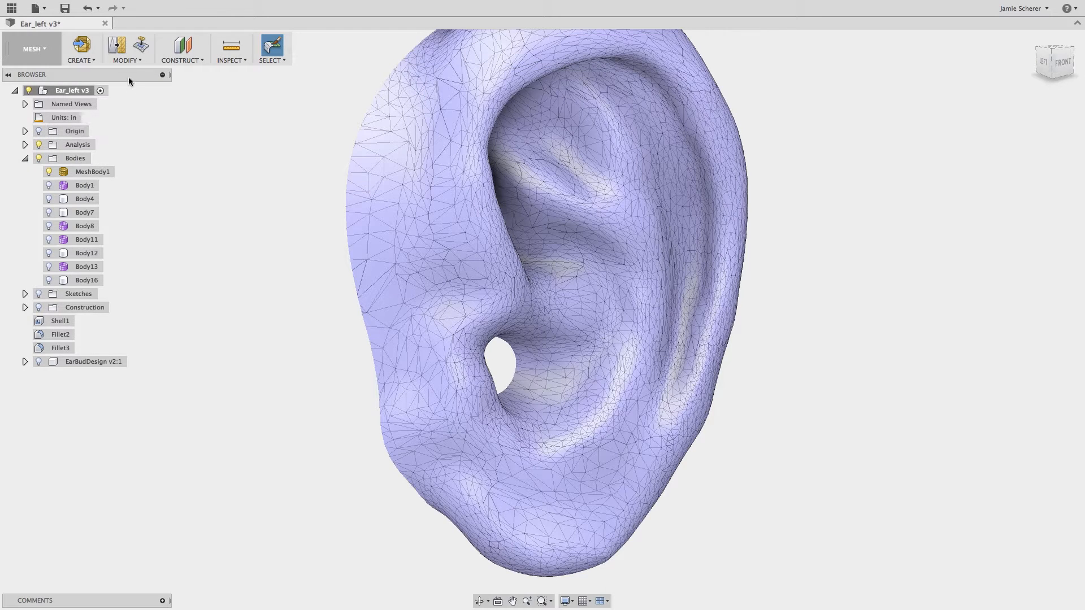
click(127, 46)
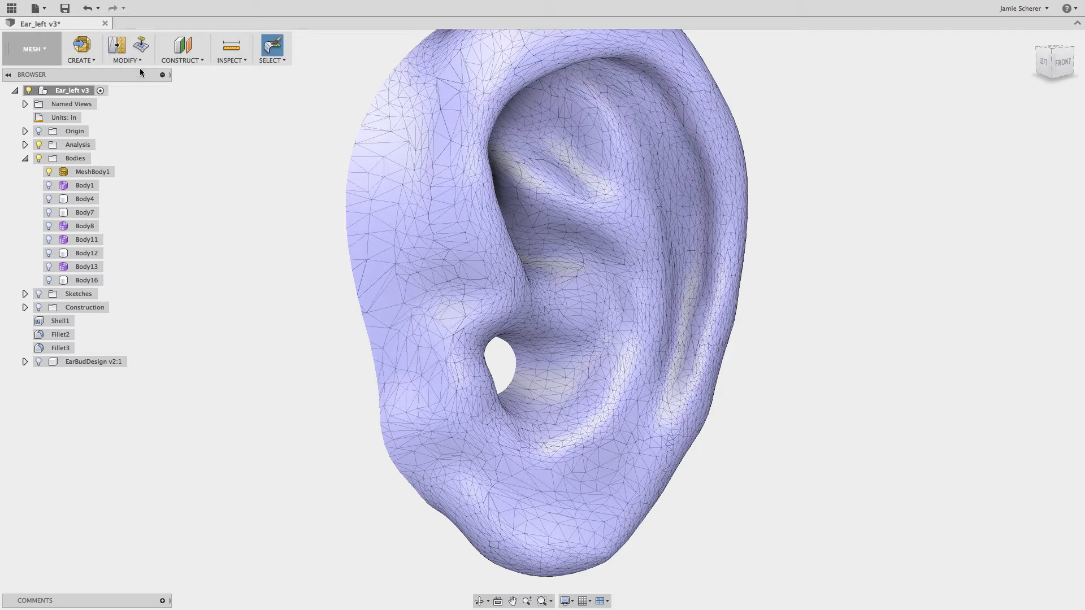
mouse_move(32, 48)
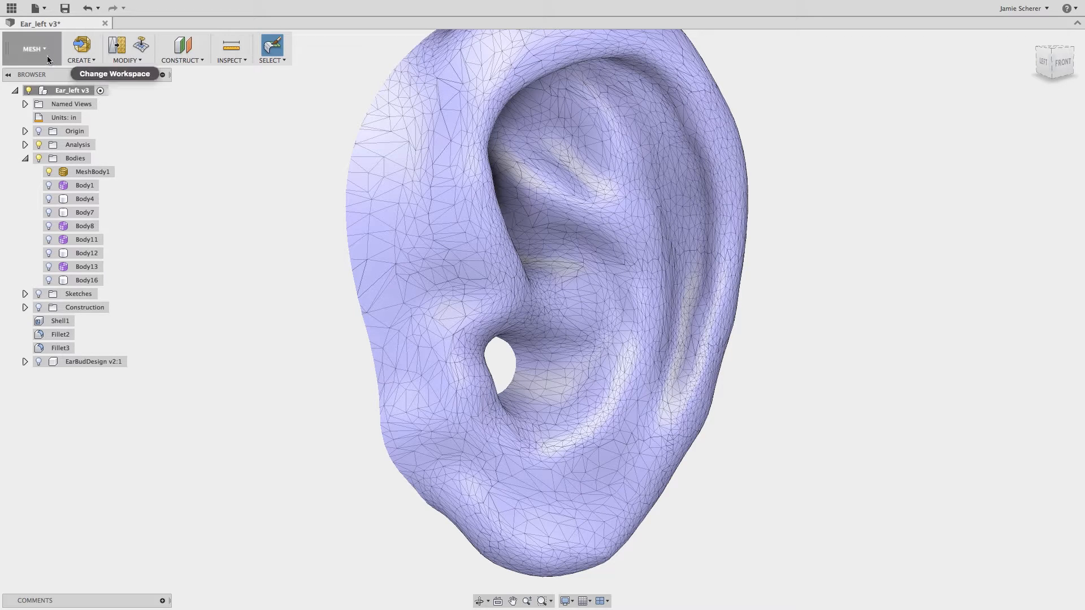
click(33, 49)
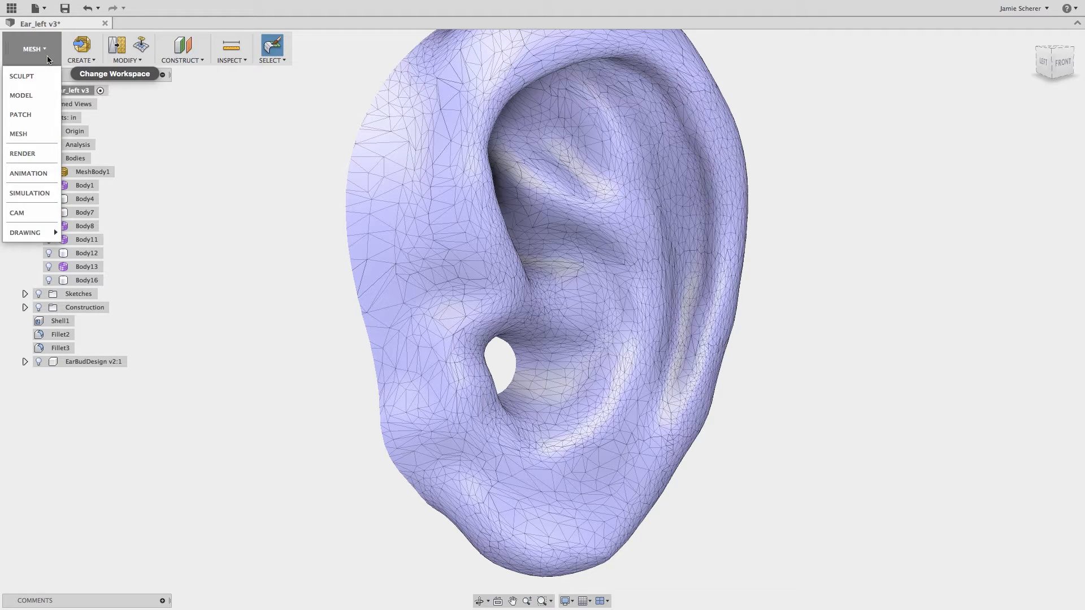
mouse_move(31, 133)
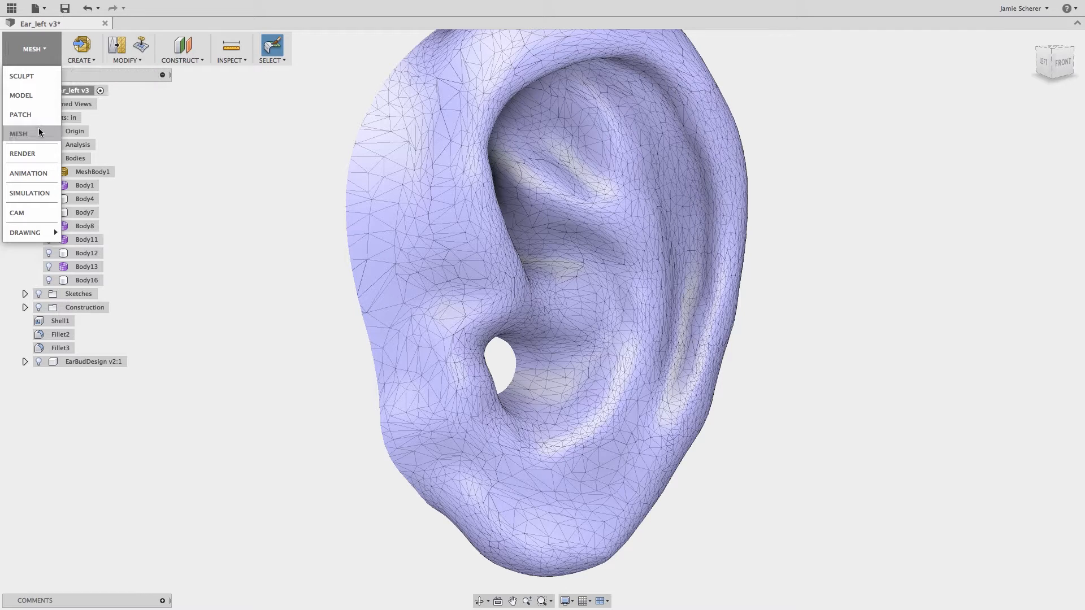
mouse_move(30, 185)
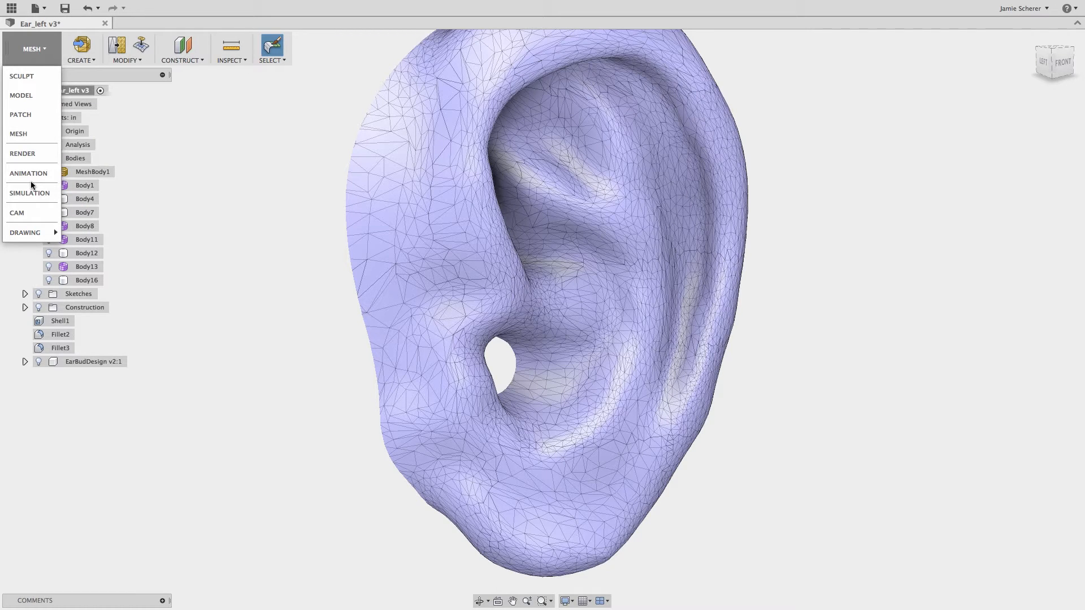
Switch to SCULPT and show the tip body from EarBudDesign > Bodies inside the ear
click(22, 75)
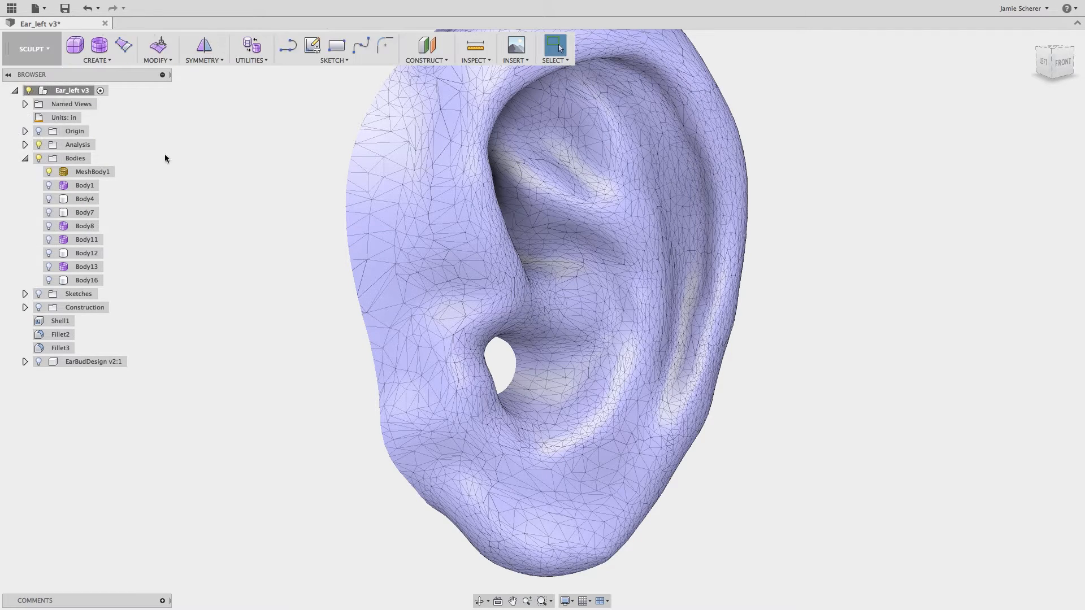
mouse_move(242, 210)
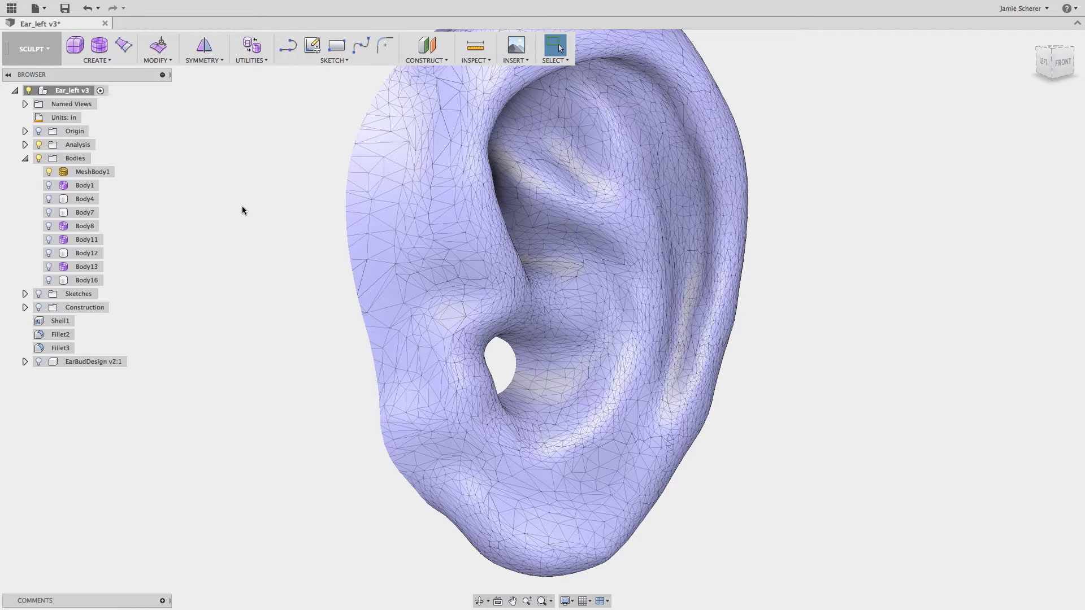
click(25, 361)
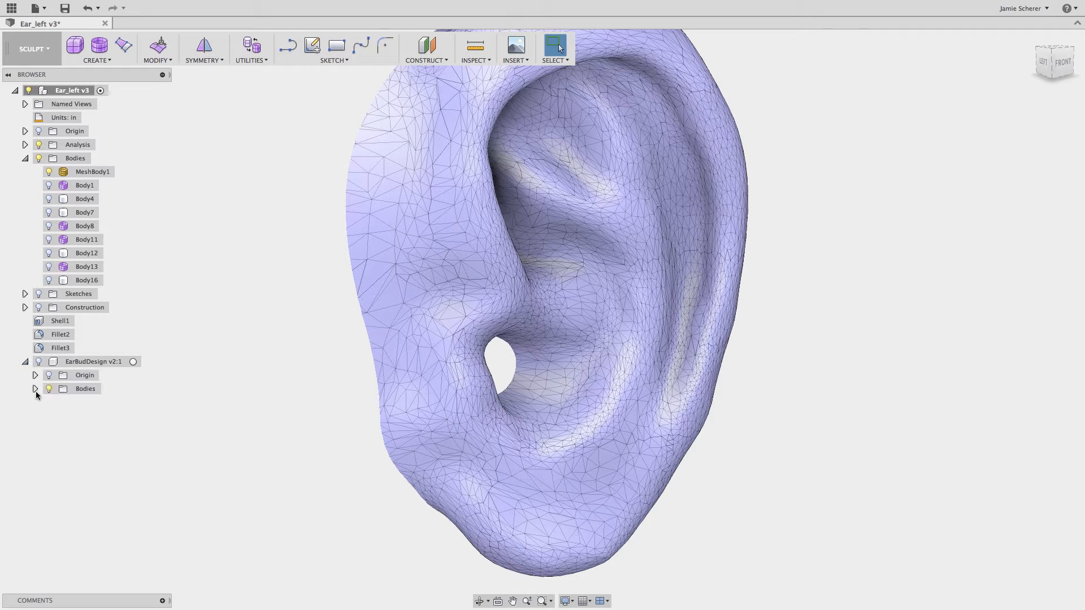
click(36, 391)
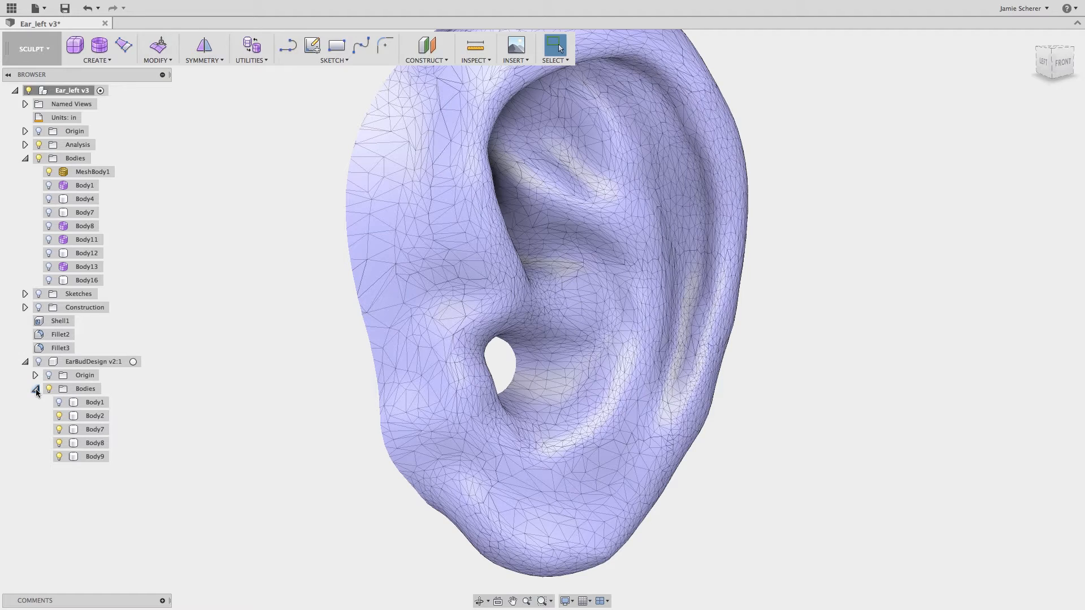
click(94, 415)
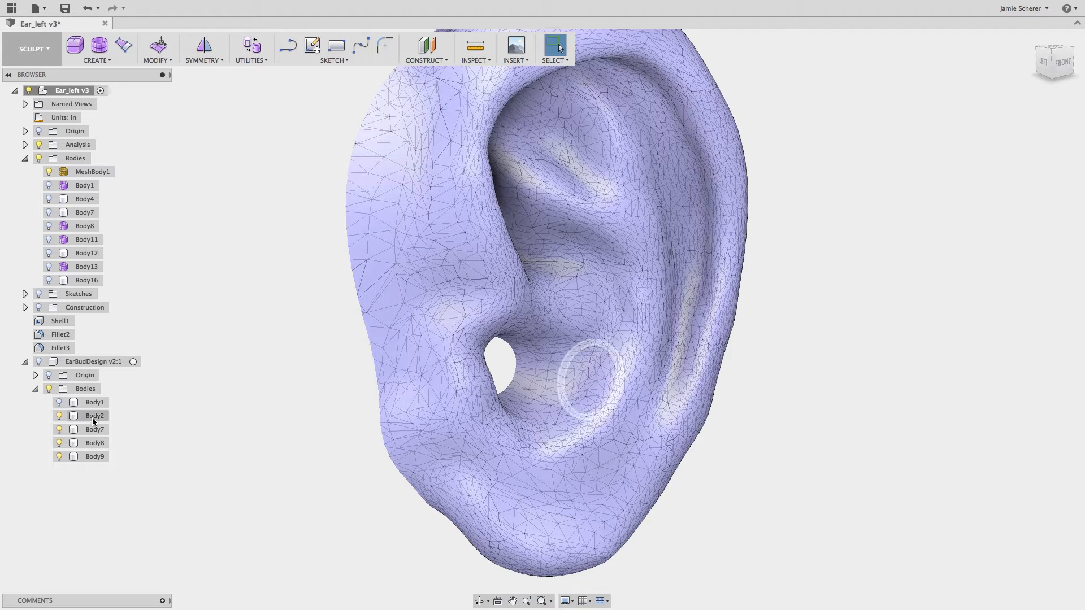
right_click(95, 416)
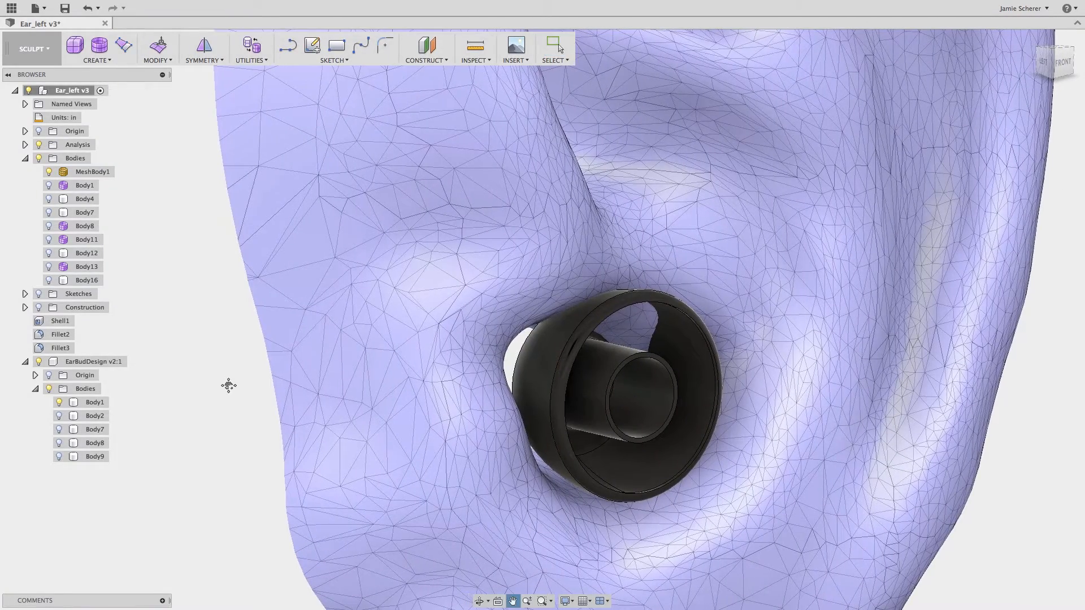
Convert the tip's outer face into new freeform Body17 with 8 by 4 faces
click(251, 49)
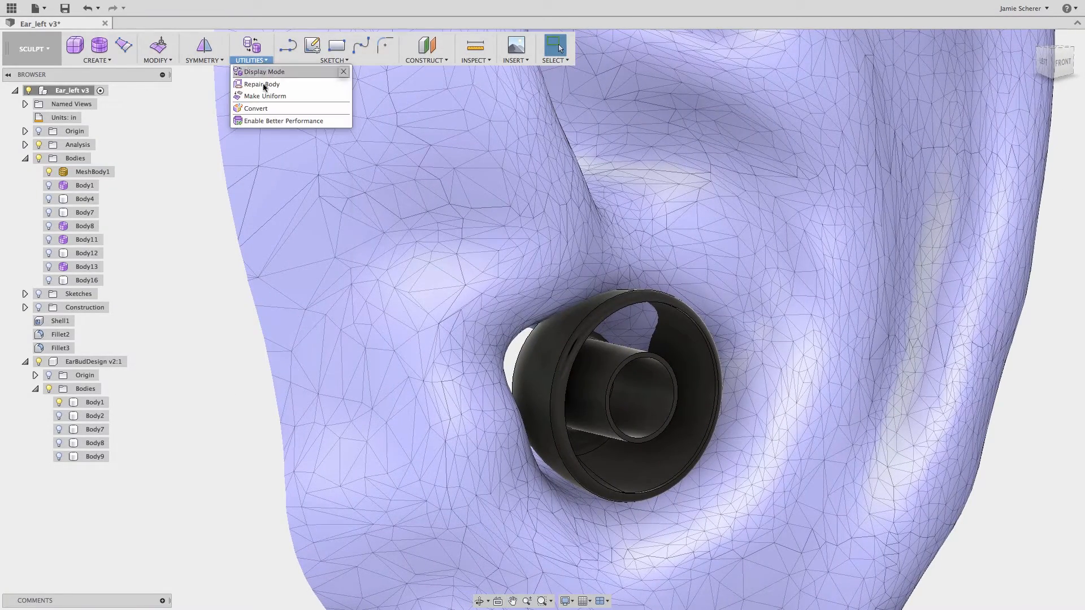
click(255, 108)
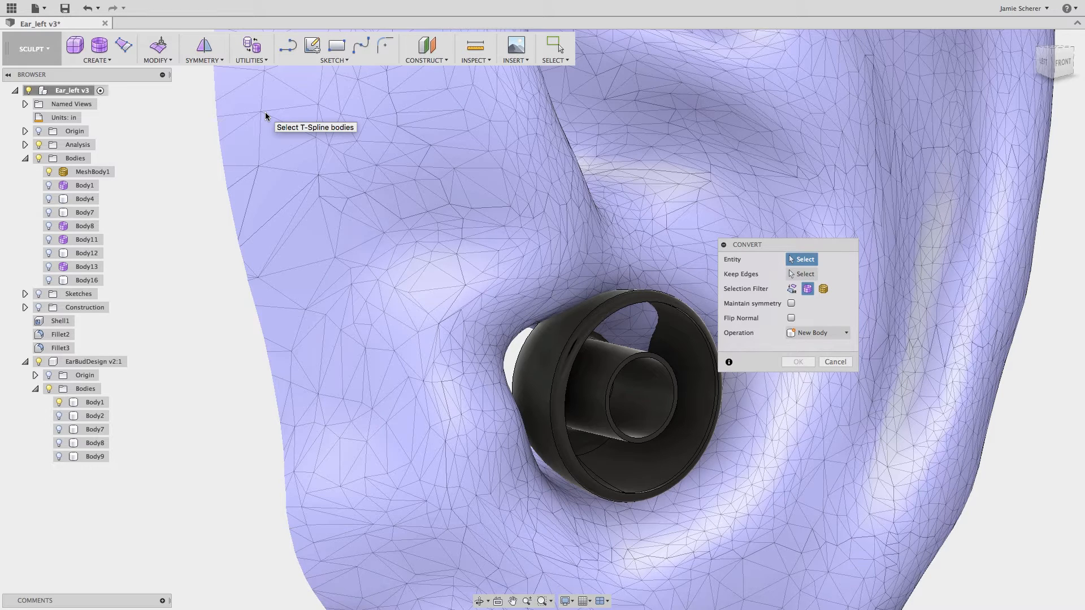
mouse_move(792, 275)
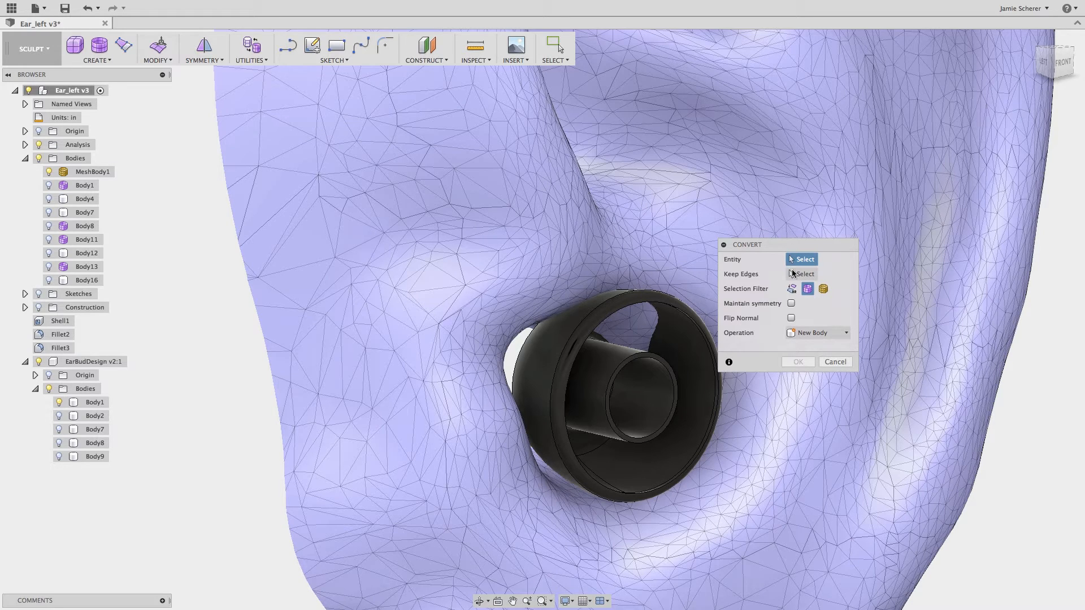
click(792, 289)
text(4)
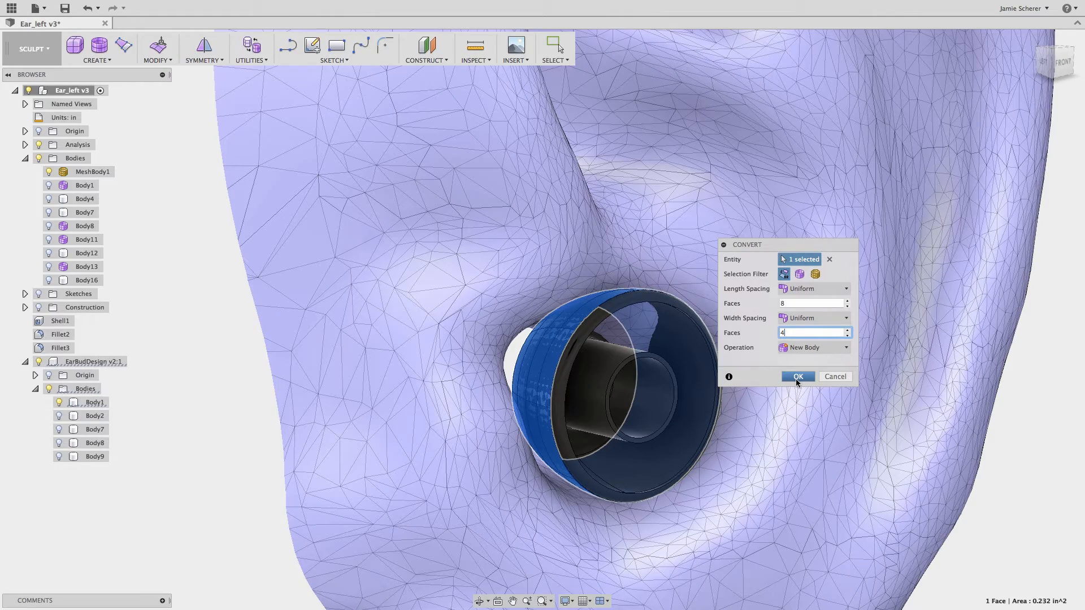
click(798, 376)
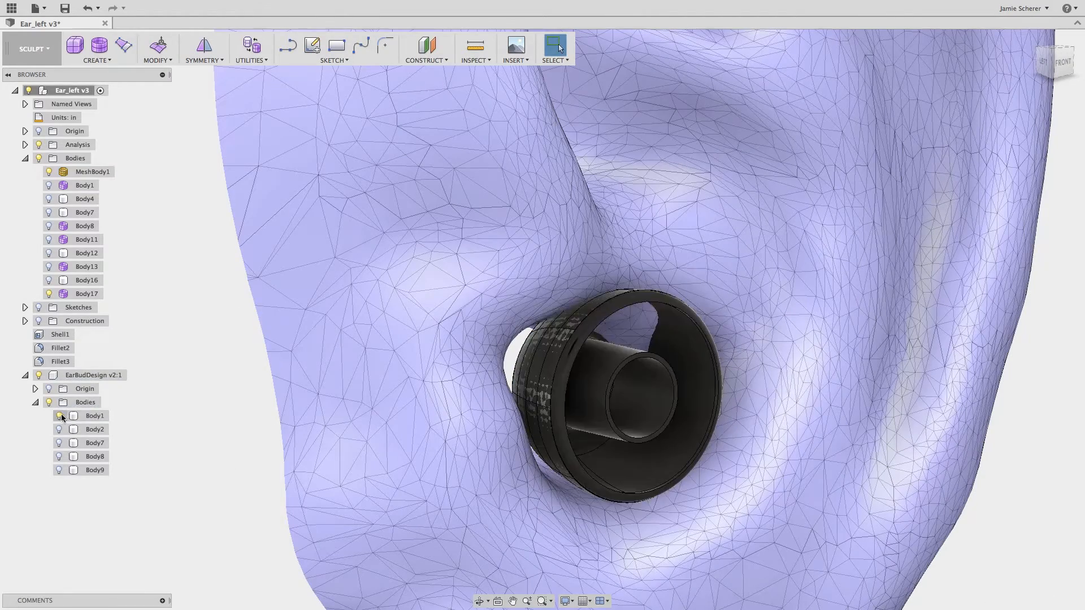
Hide the original tip and pull Body17's vertices onto the ear scan as Surface Points
click(59, 416)
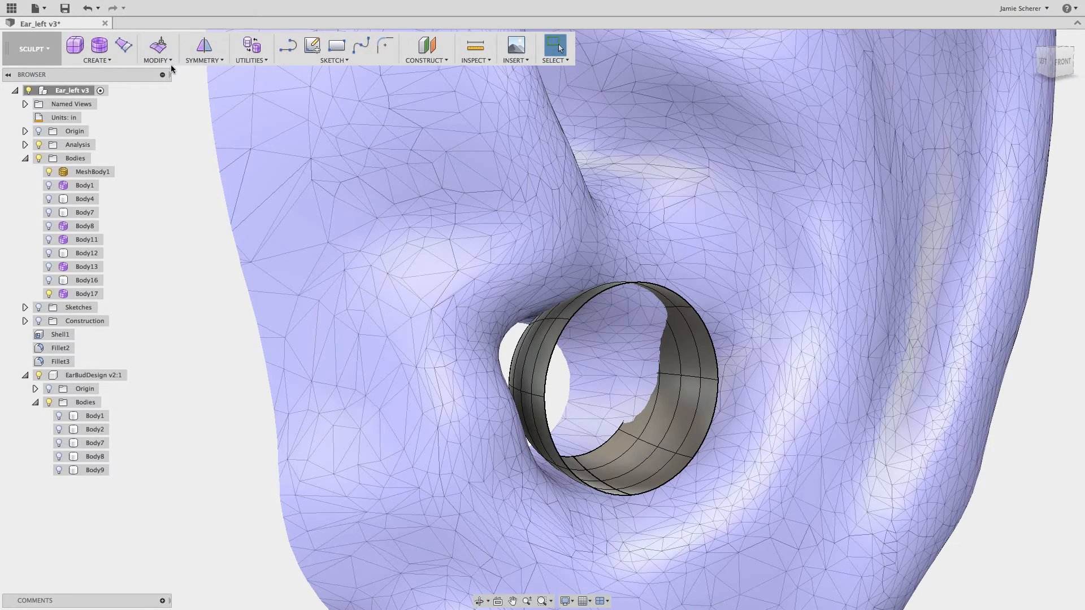
click(157, 48)
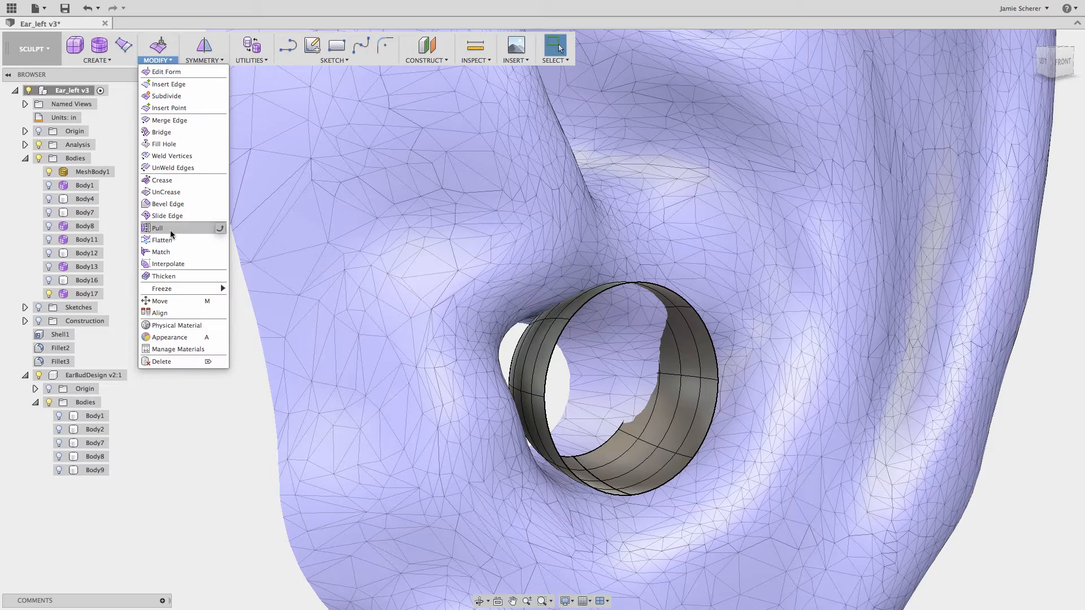
click(158, 228)
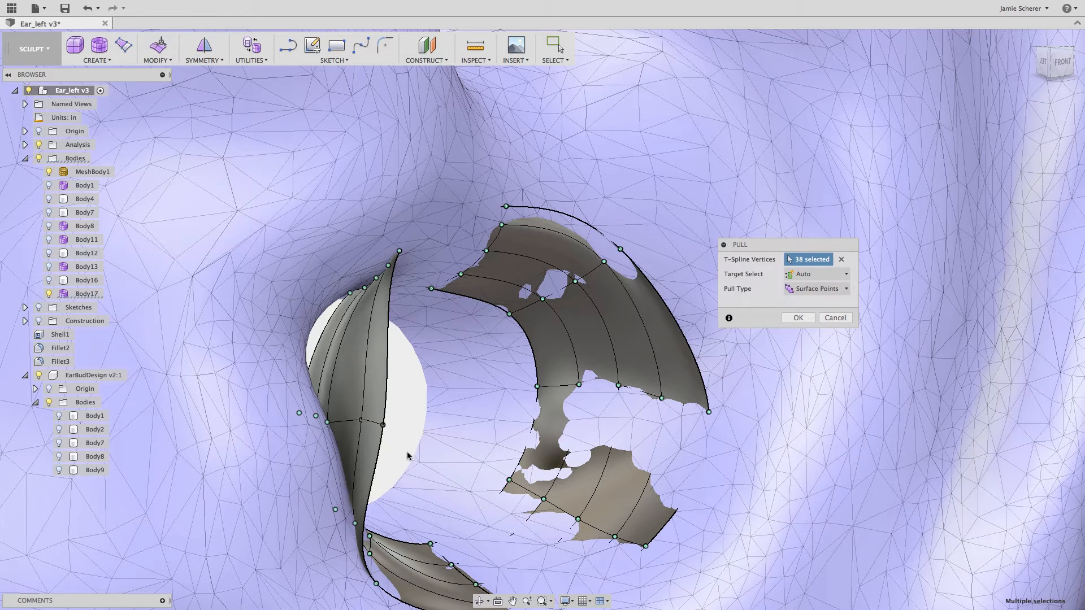
click(380, 426)
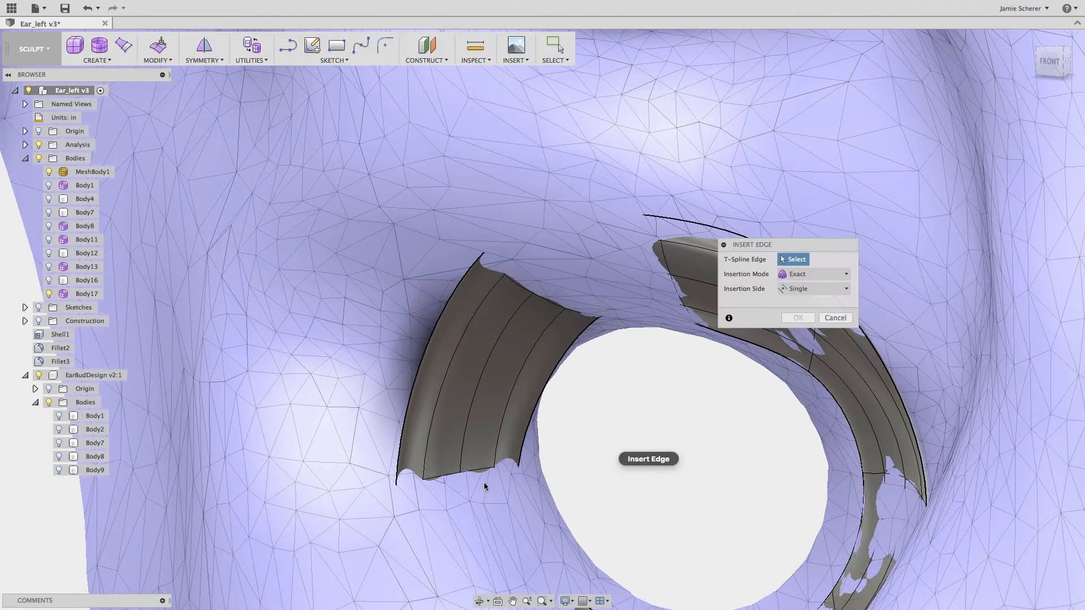
Insert a single exact edge loop on the bottom 4-edge ring at -0.535
click(478, 469)
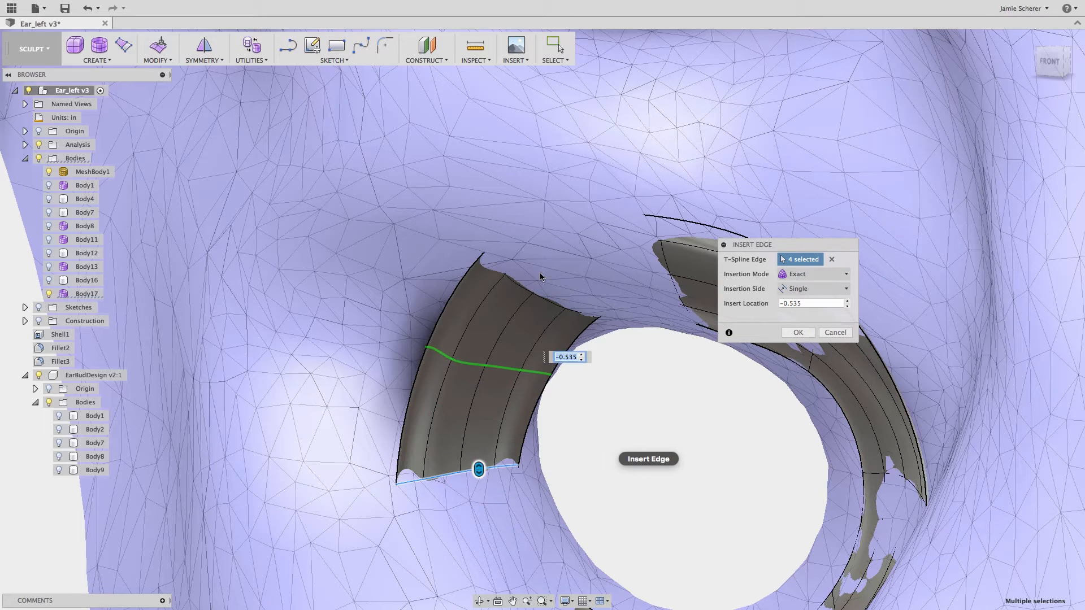
mouse_move(798, 332)
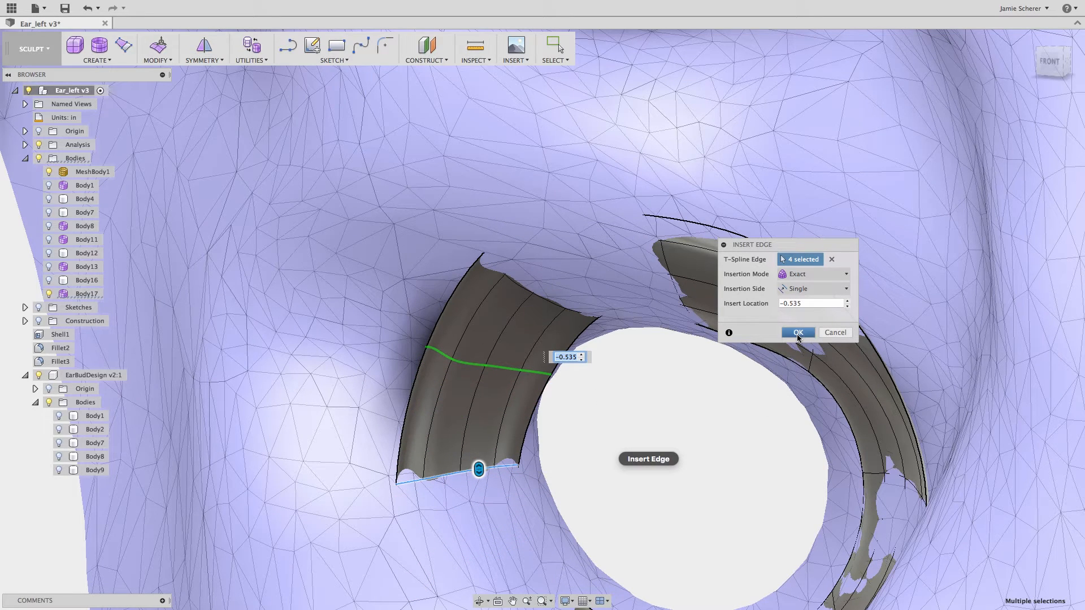
click(797, 332)
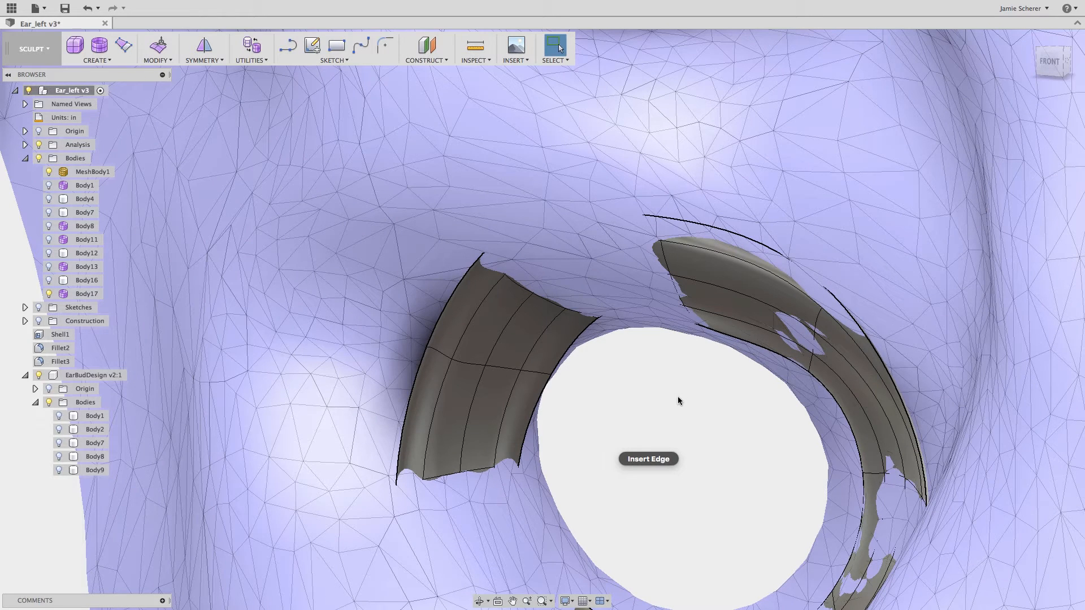
Pull the five new loop vertices onto the ear mesh using Surface Points
text(pull)
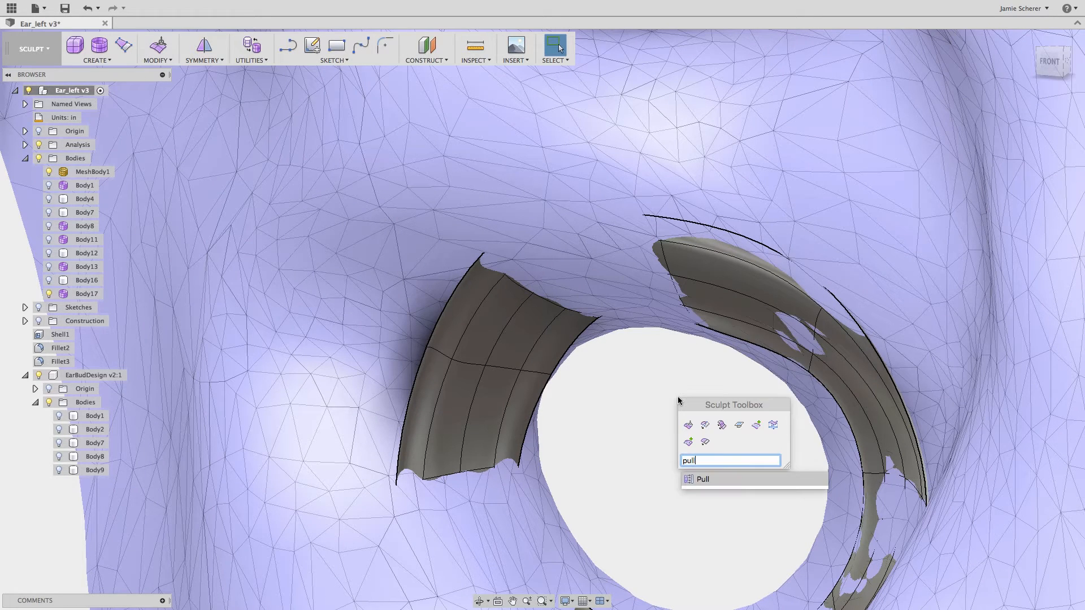
click(702, 479)
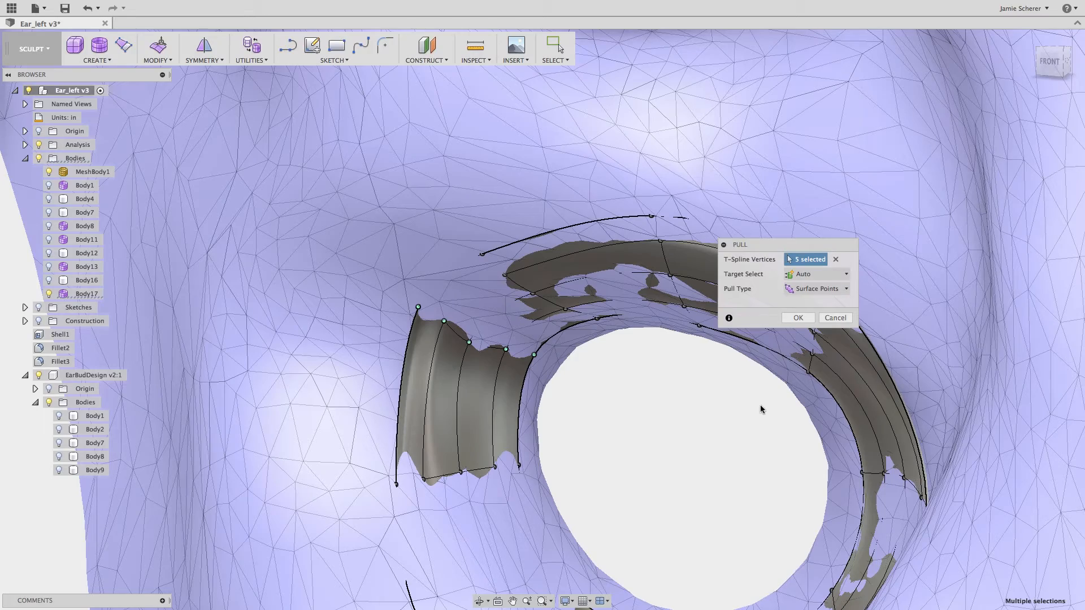
mouse_move(797, 317)
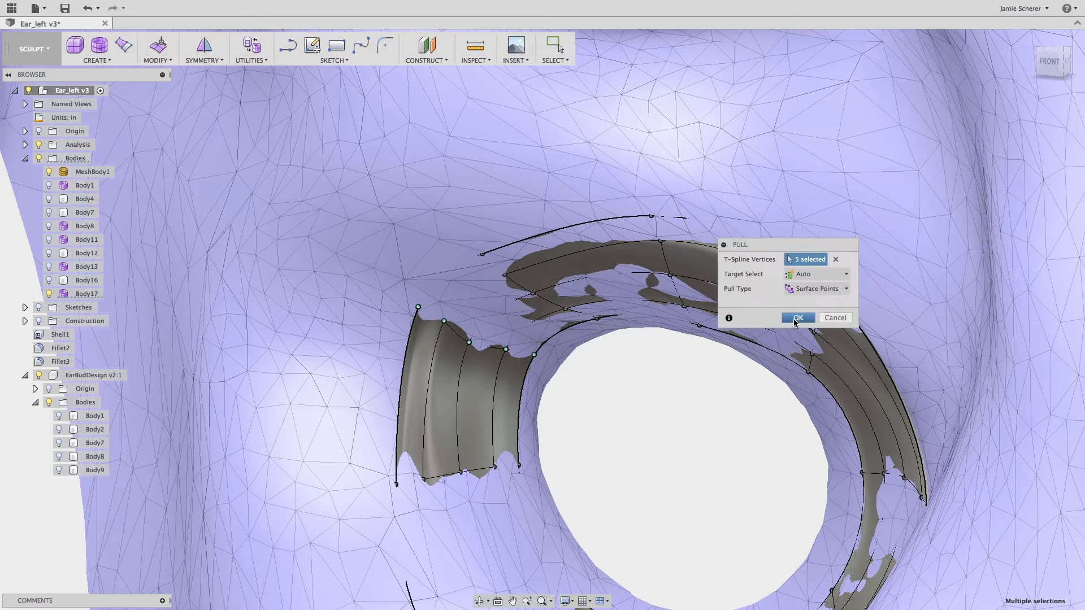
click(796, 318)
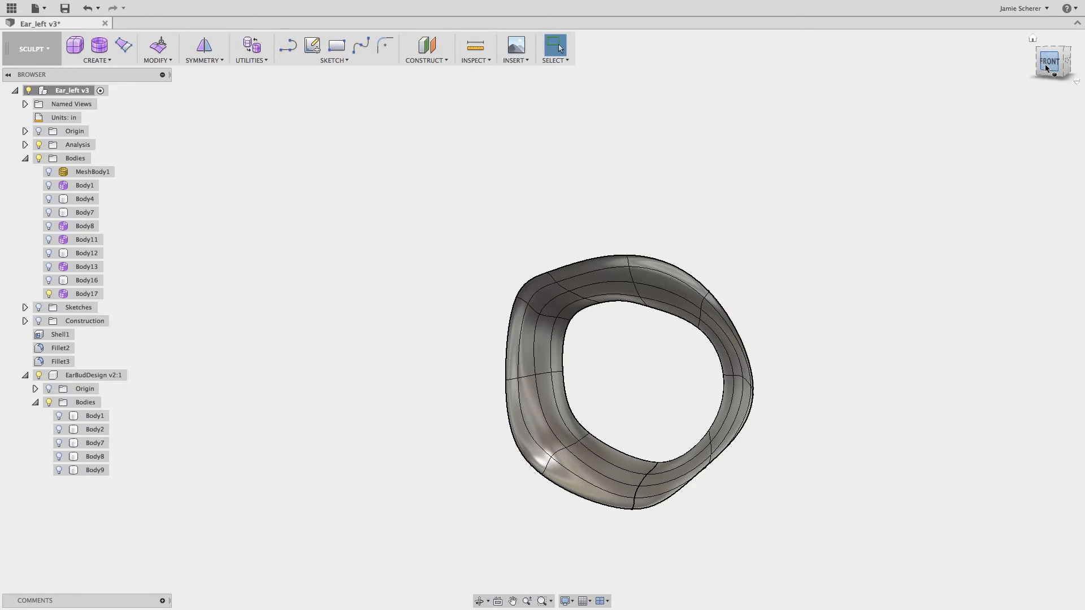
View the tip from the LEFT and start Edit Form on its rim edge
click(1049, 62)
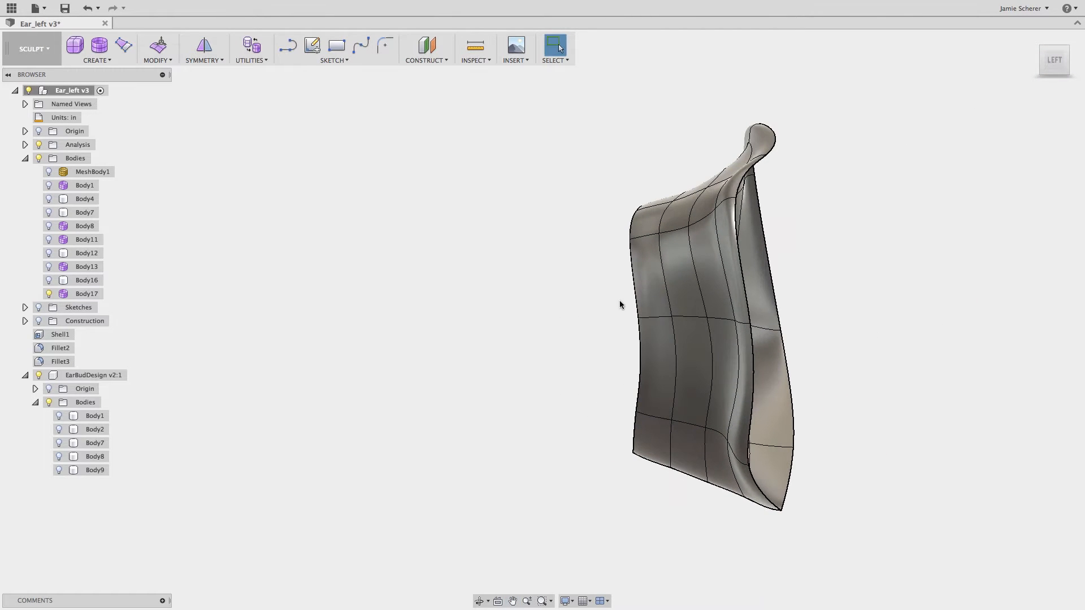
right_click(643, 250)
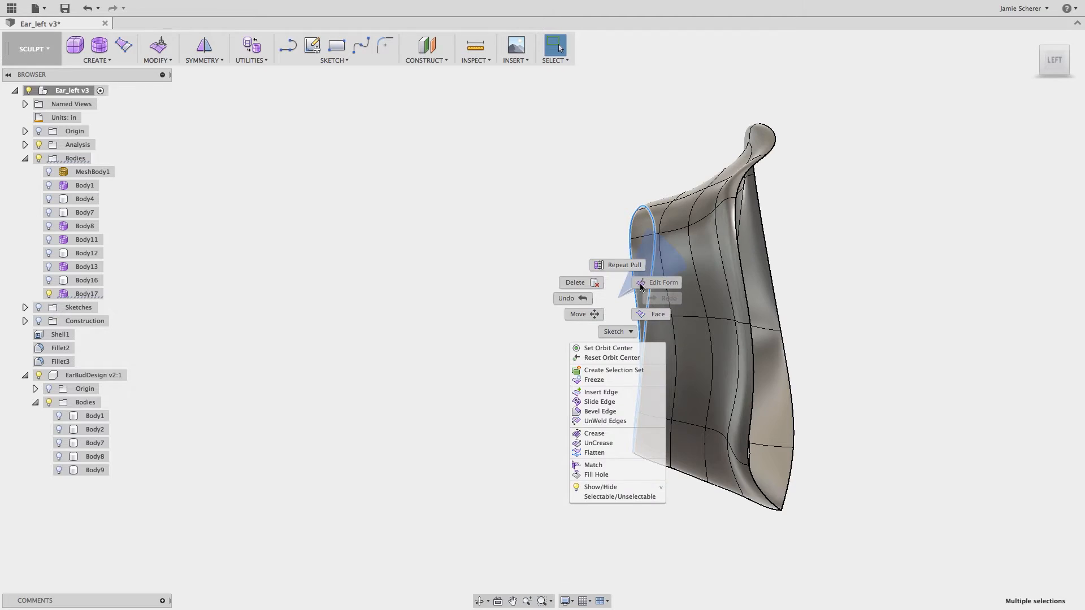
click(660, 283)
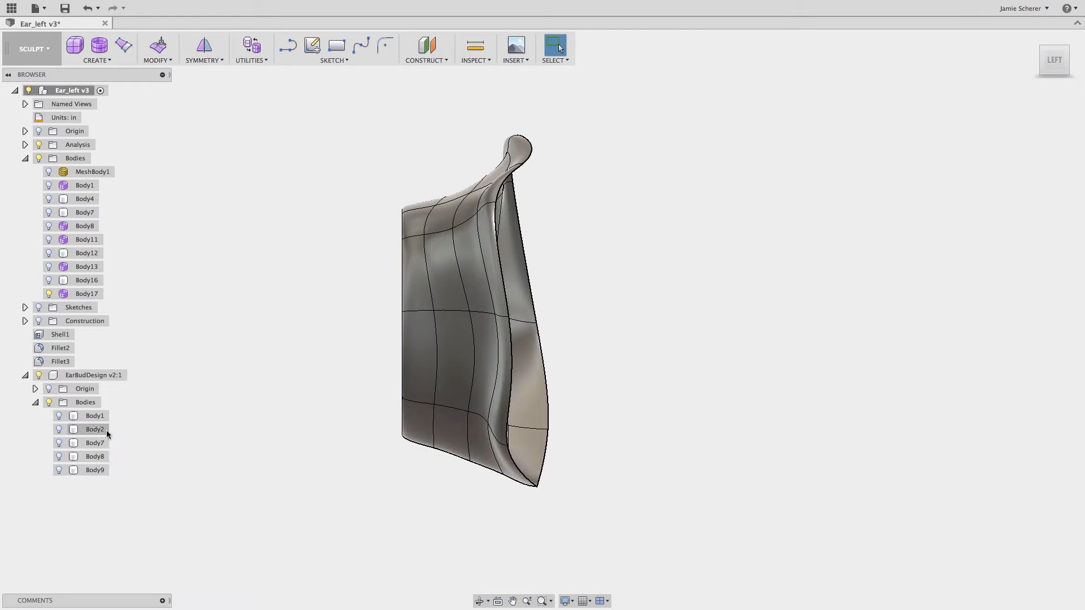
Show housing bodies Body2–Body9 and flatten the tip's back rim edge
right_click(95, 443)
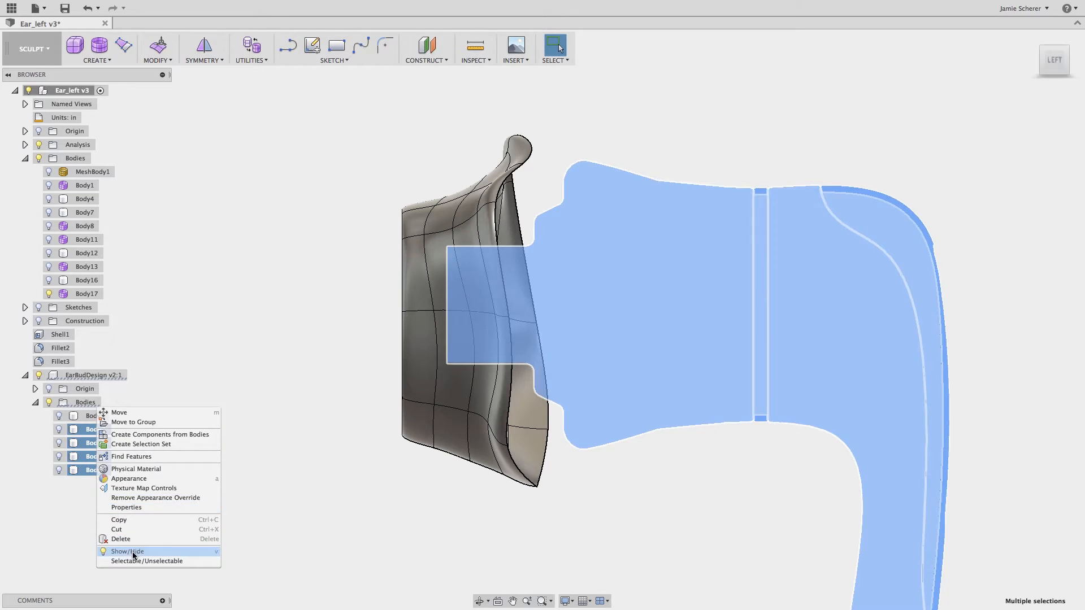
click(127, 551)
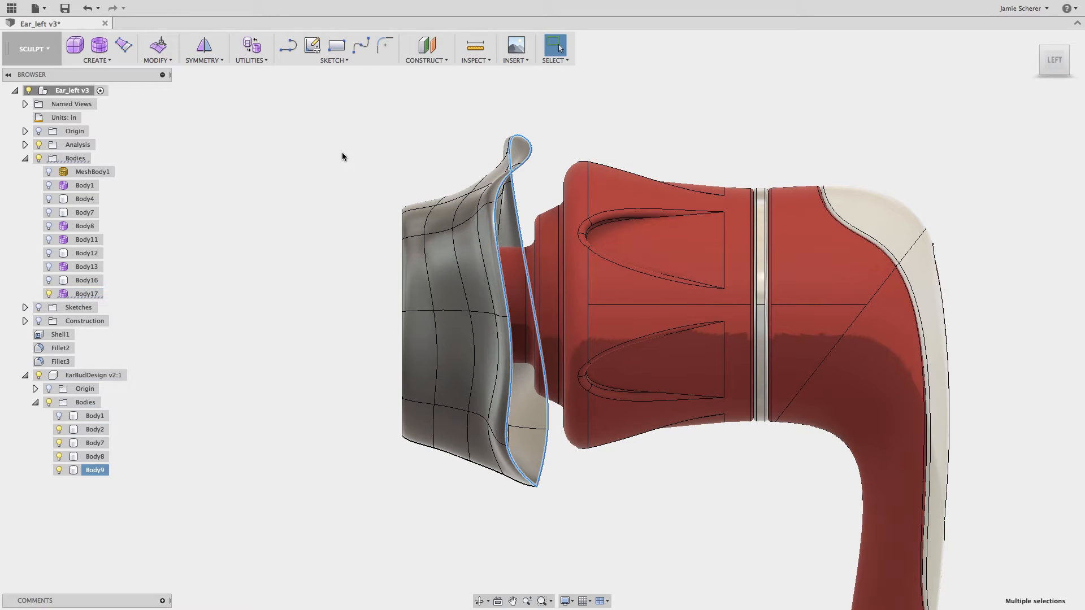
text(fla)
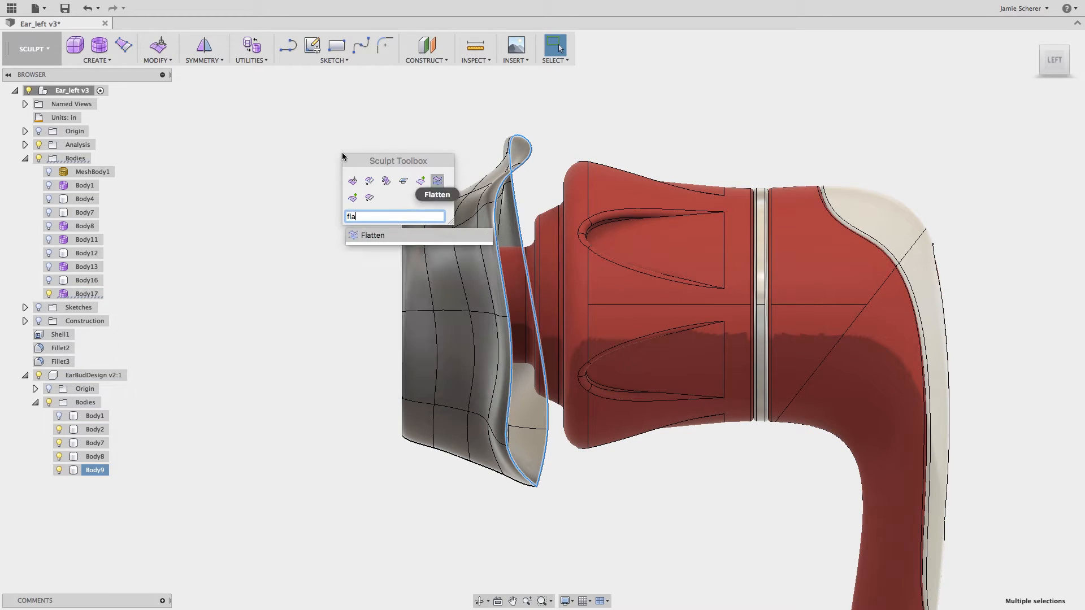
click(373, 235)
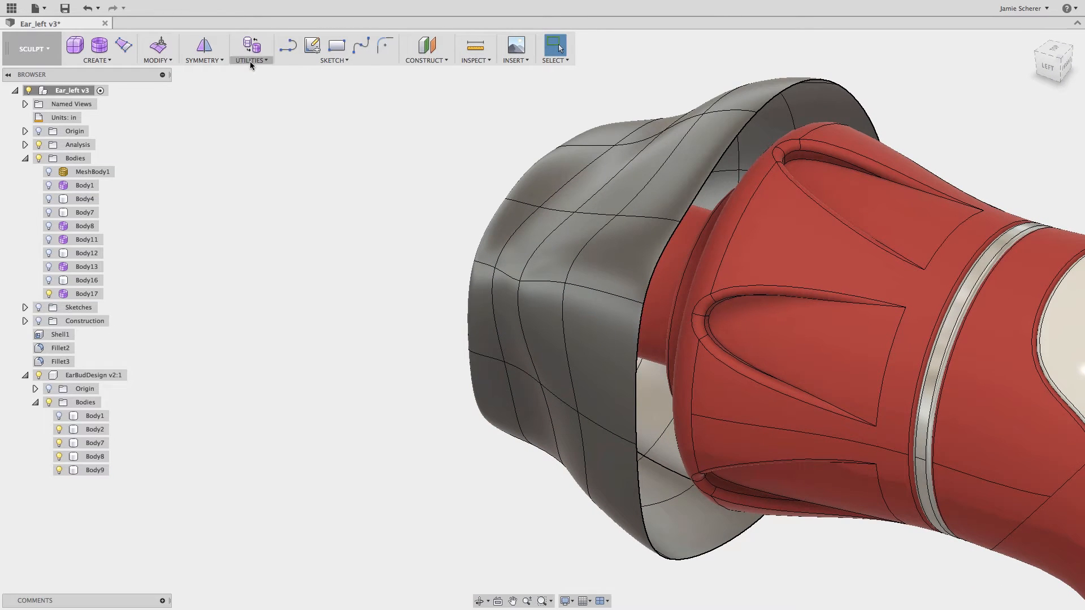
Convert the housing's rim face into a 9-face ring body
click(250, 47)
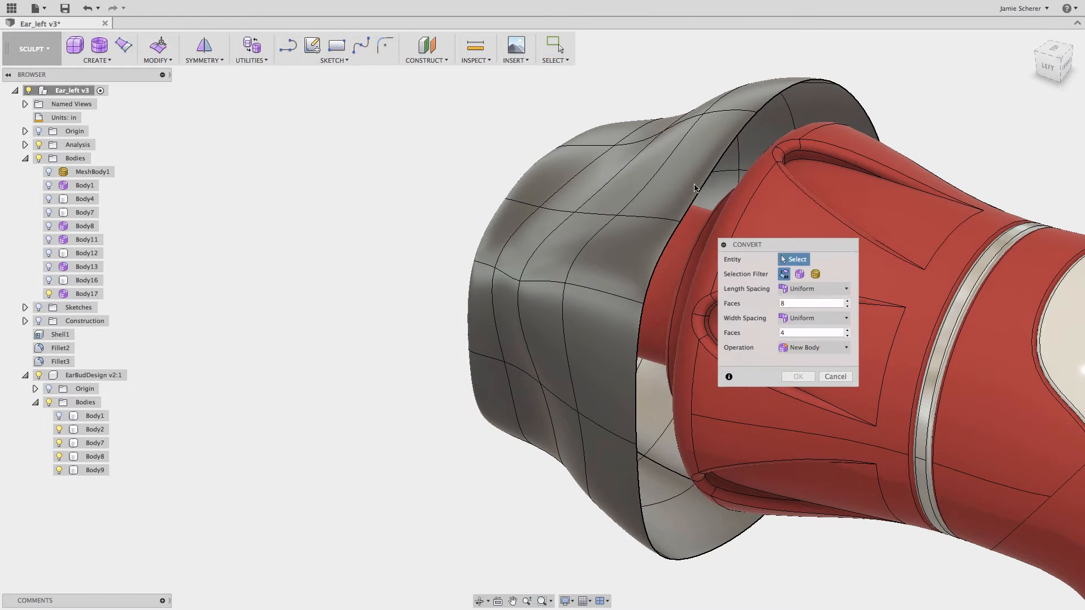
click(740, 210)
text(9)
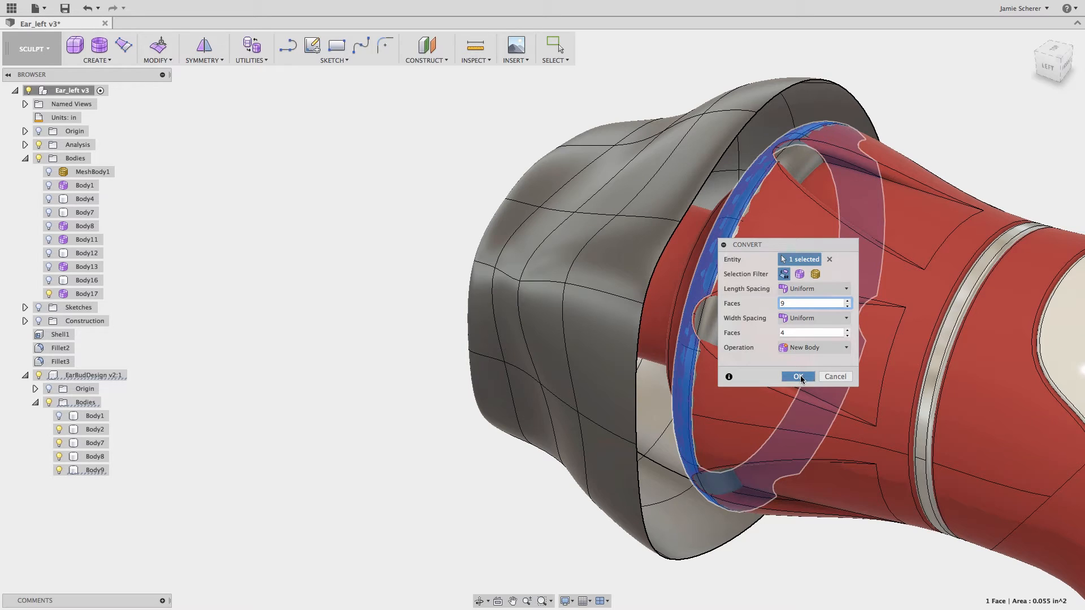
click(797, 376)
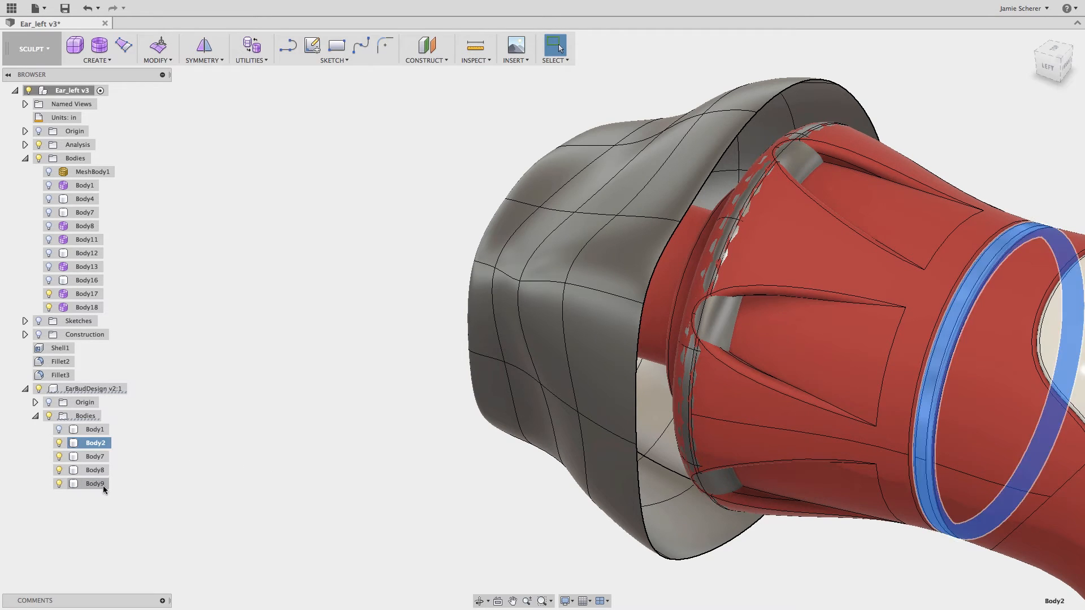
Hide the housing, uncrease the ring edges, and bridge the tip's back edge to the ring with 1 face
click(95, 483)
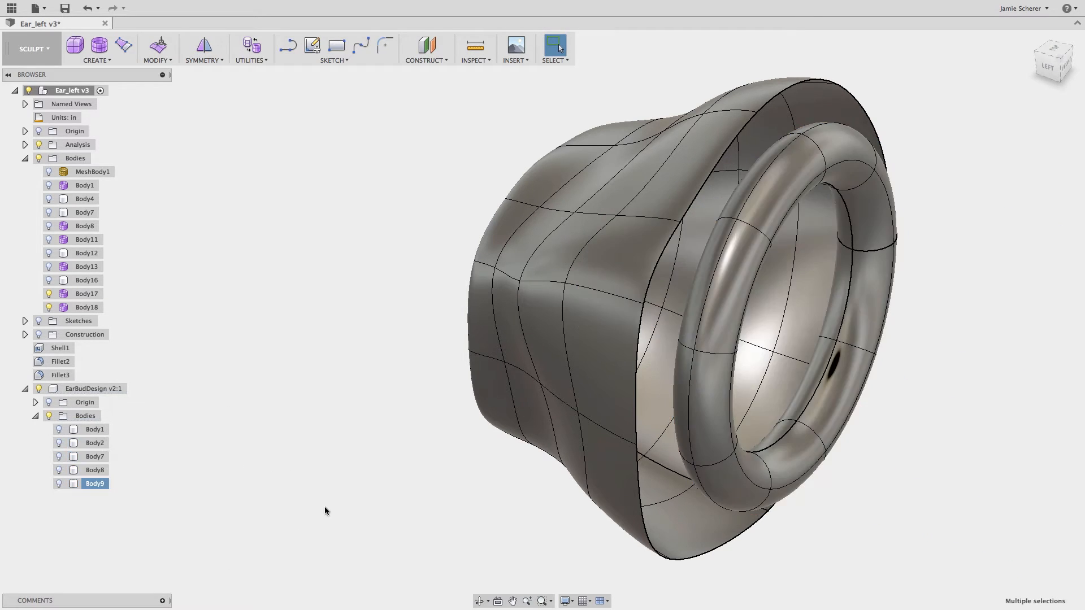
click(86, 308)
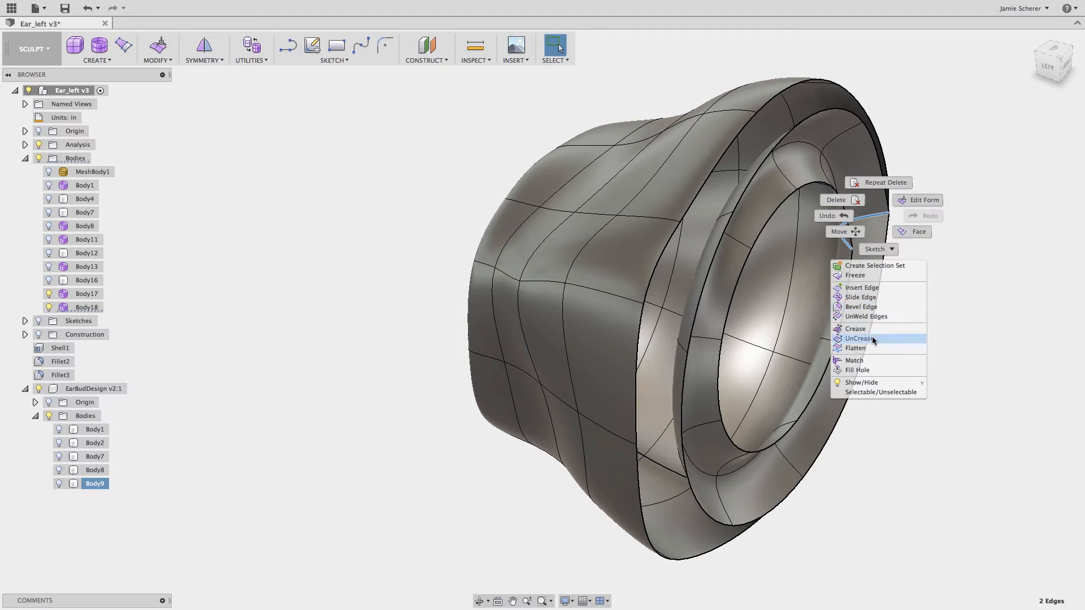
click(859, 338)
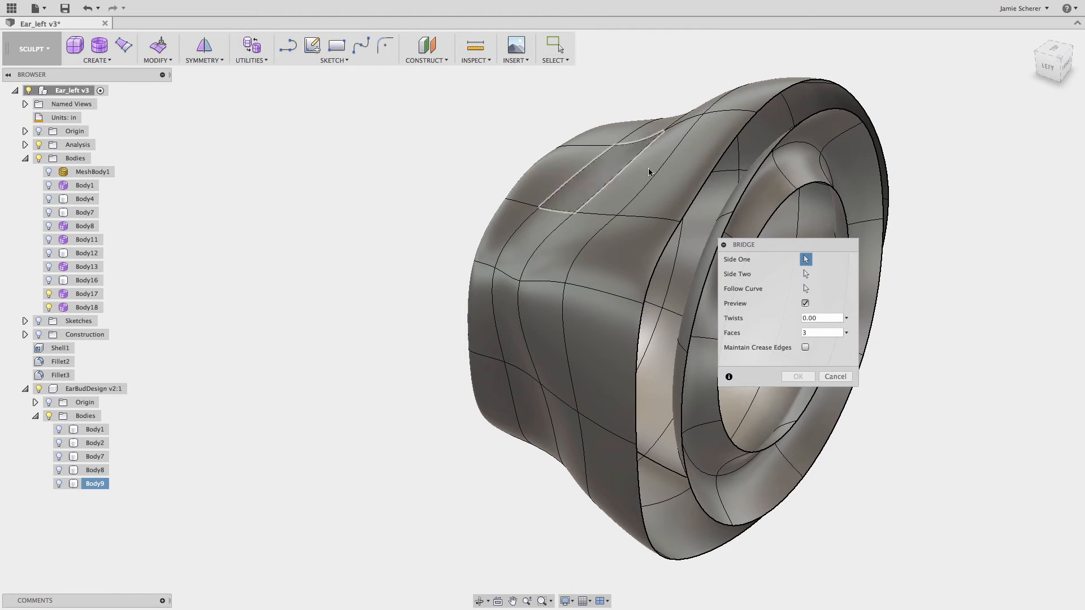
click(804, 273)
text(1)
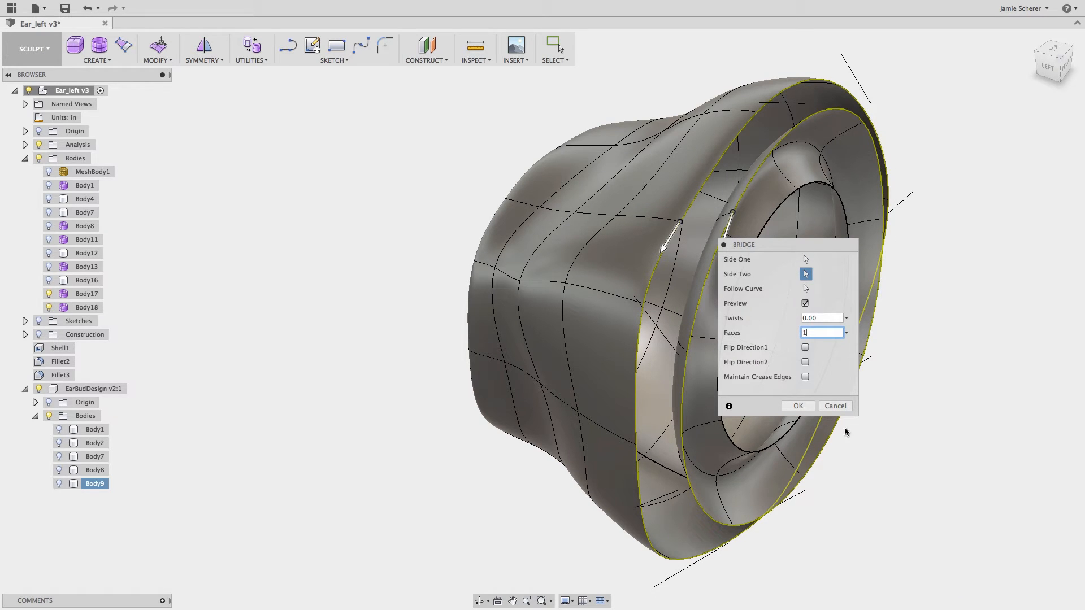
click(797, 406)
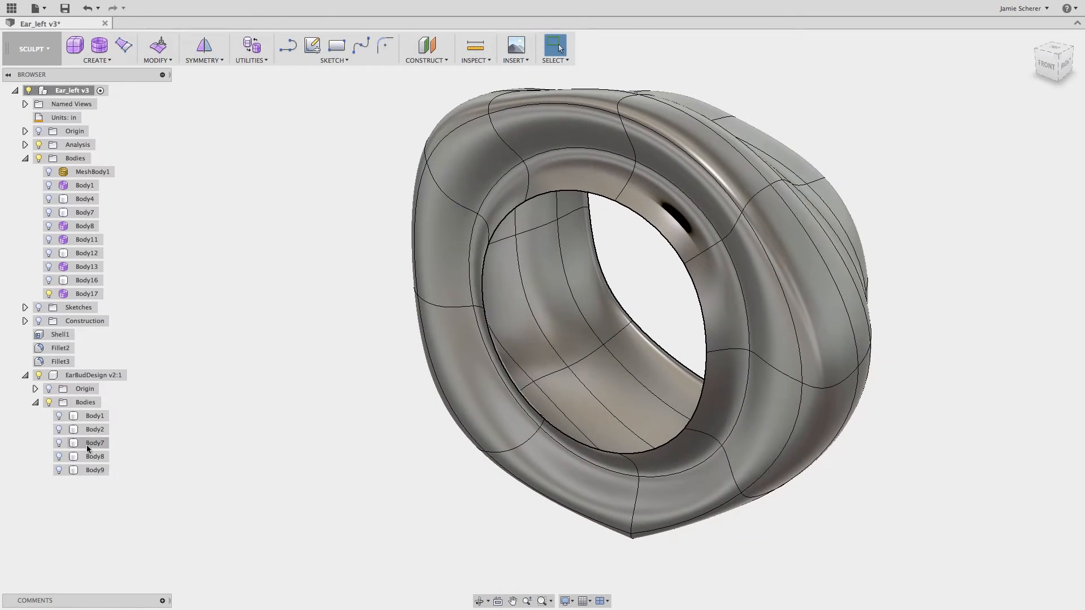
Convert the grille face into a 4 by 9 face cylindrical T-spline as a new body
right_click(94, 442)
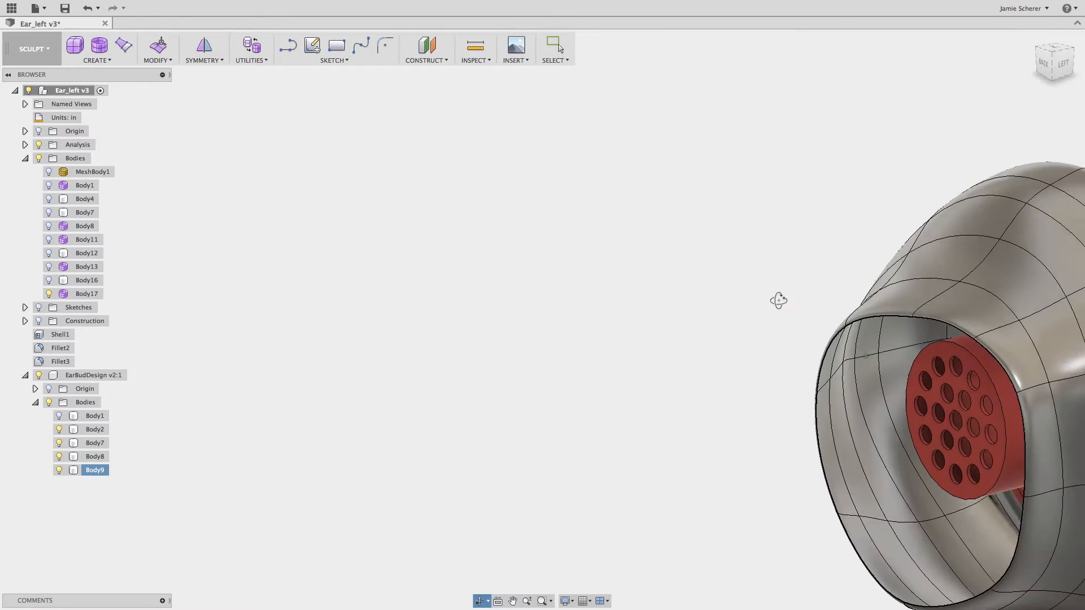
click(251, 46)
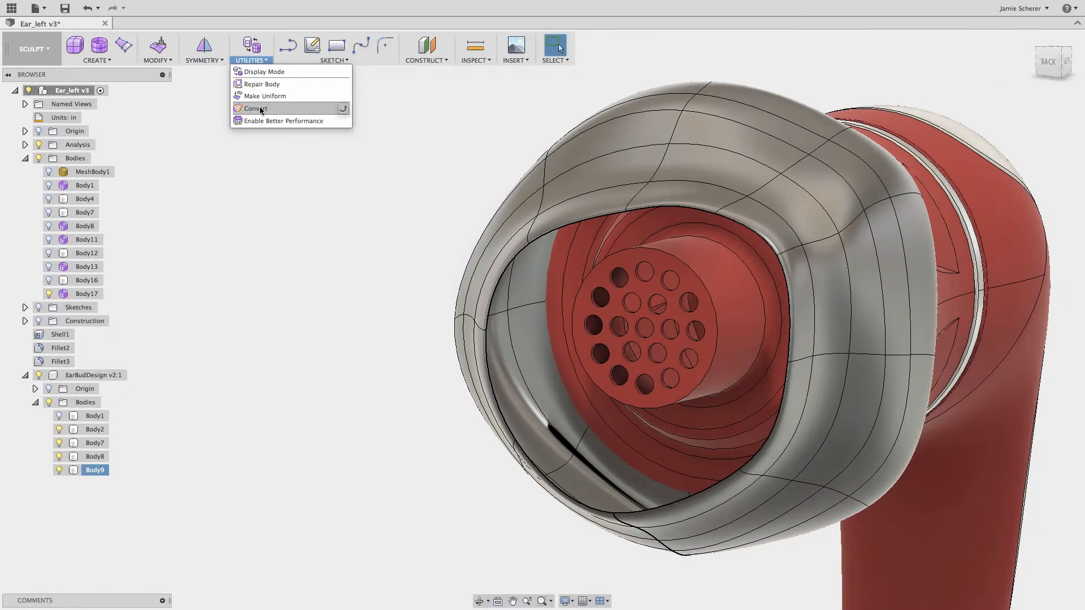
click(255, 108)
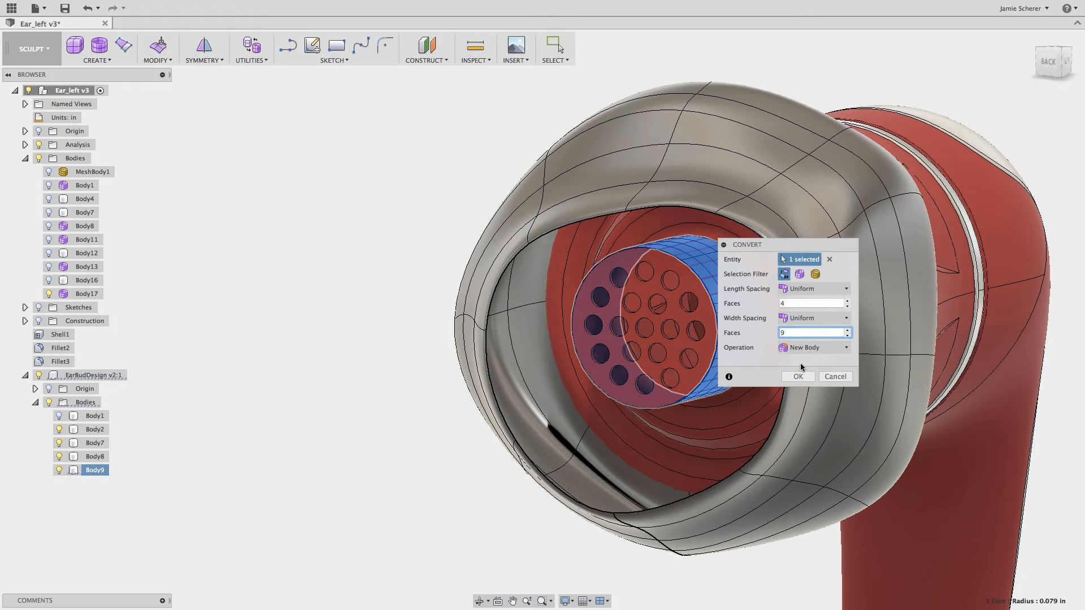
click(797, 377)
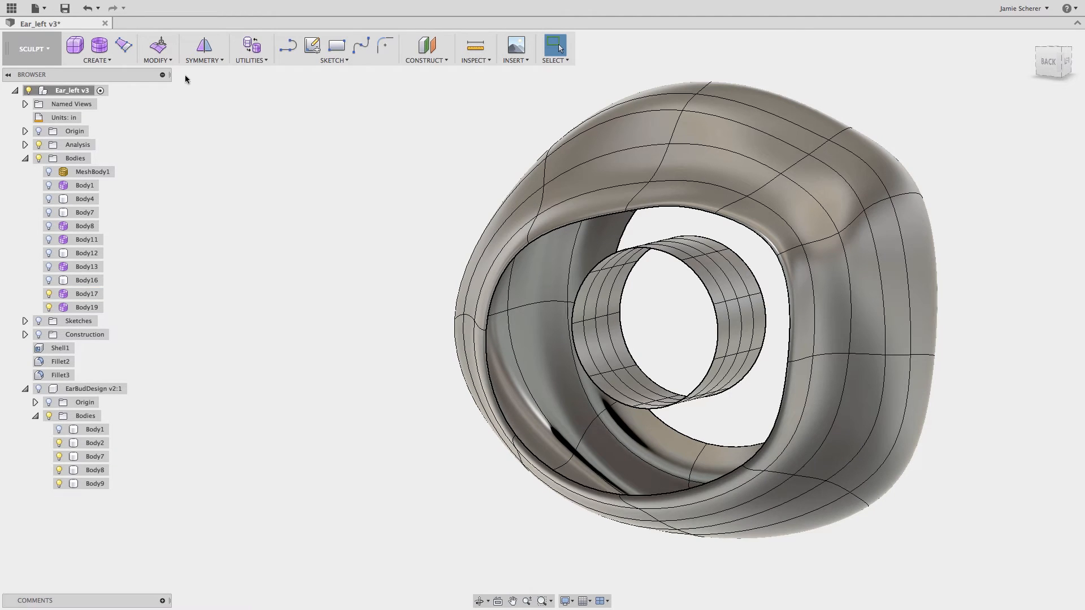
Bridge the tip's inner opening edge to the cylinder's edge loop
click(157, 46)
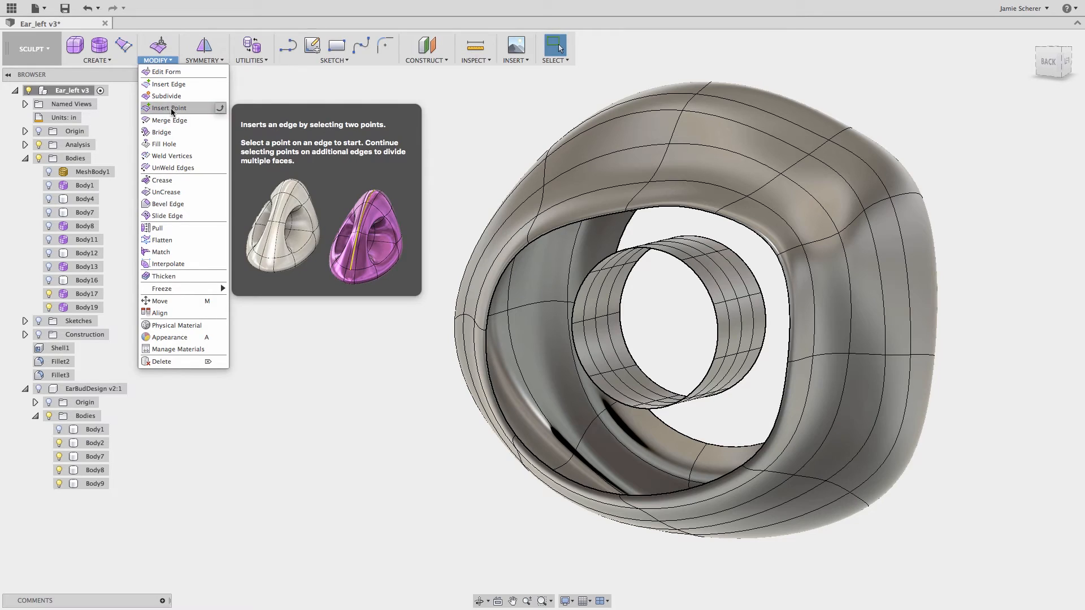
click(161, 132)
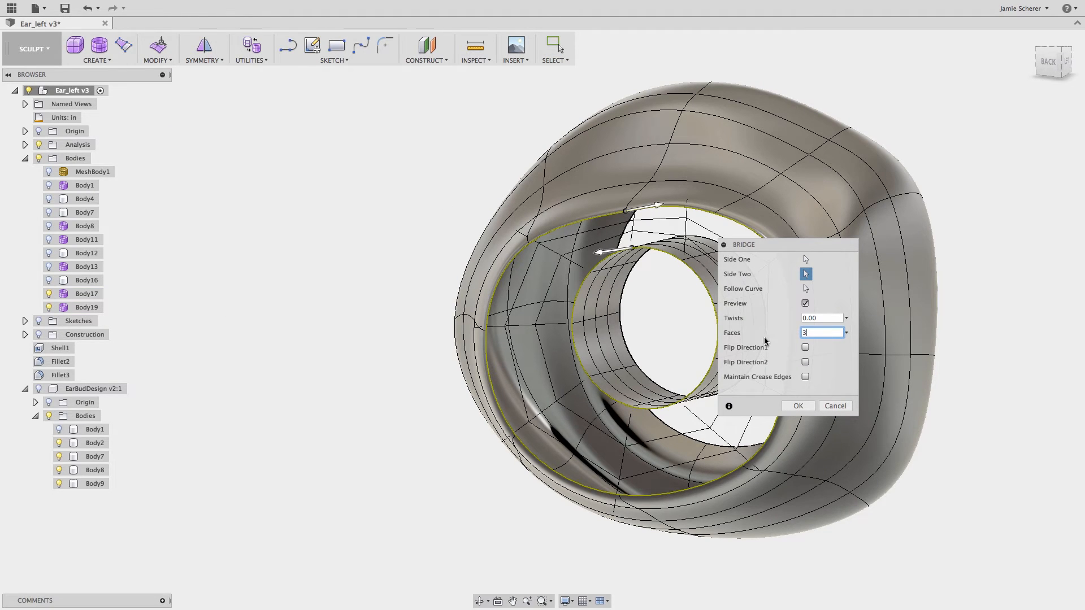
click(797, 406)
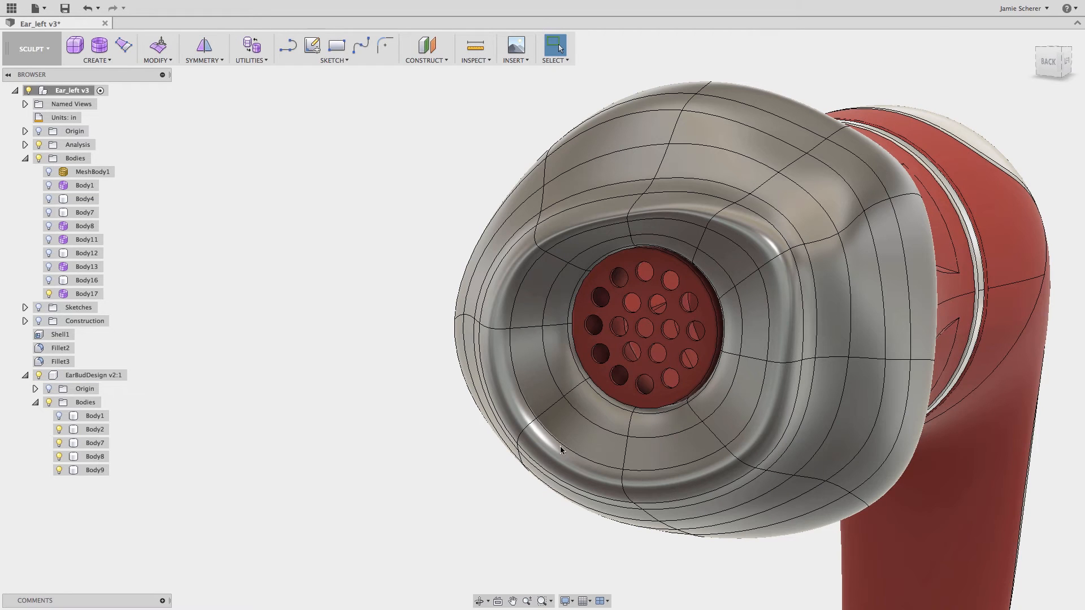
mouse_move(400, 354)
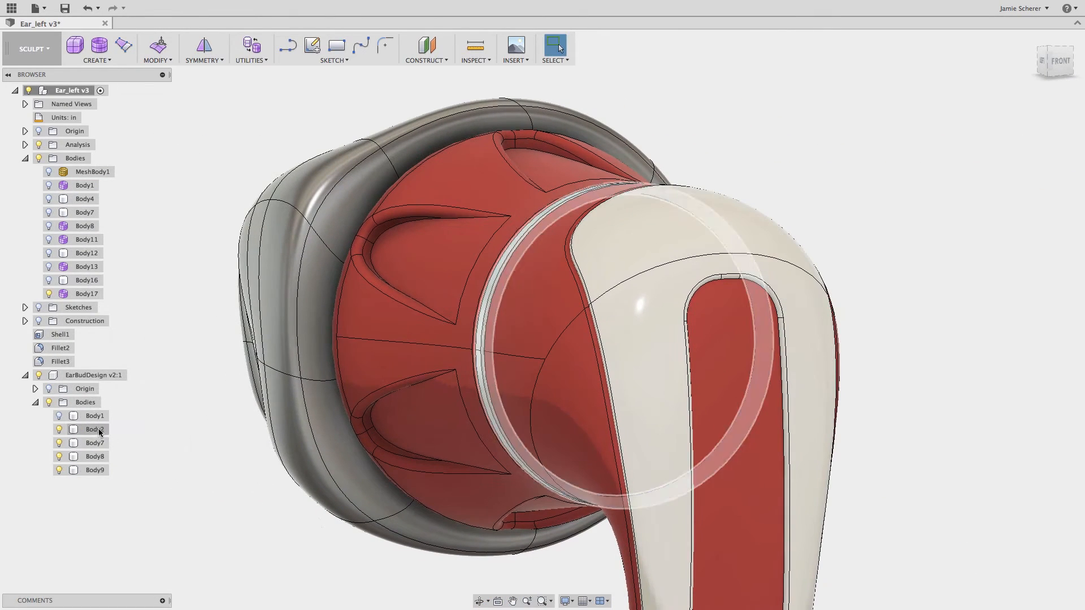
Hide the housing bodies and thicken the tip to 0.02 in, Soft, Normal
right_click(93, 429)
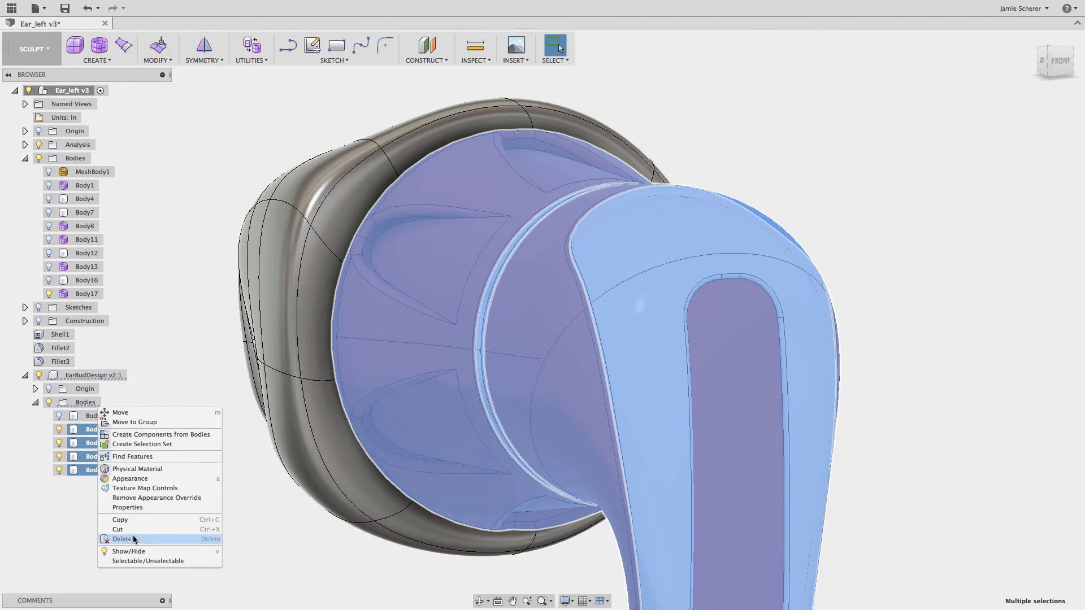
click(122, 539)
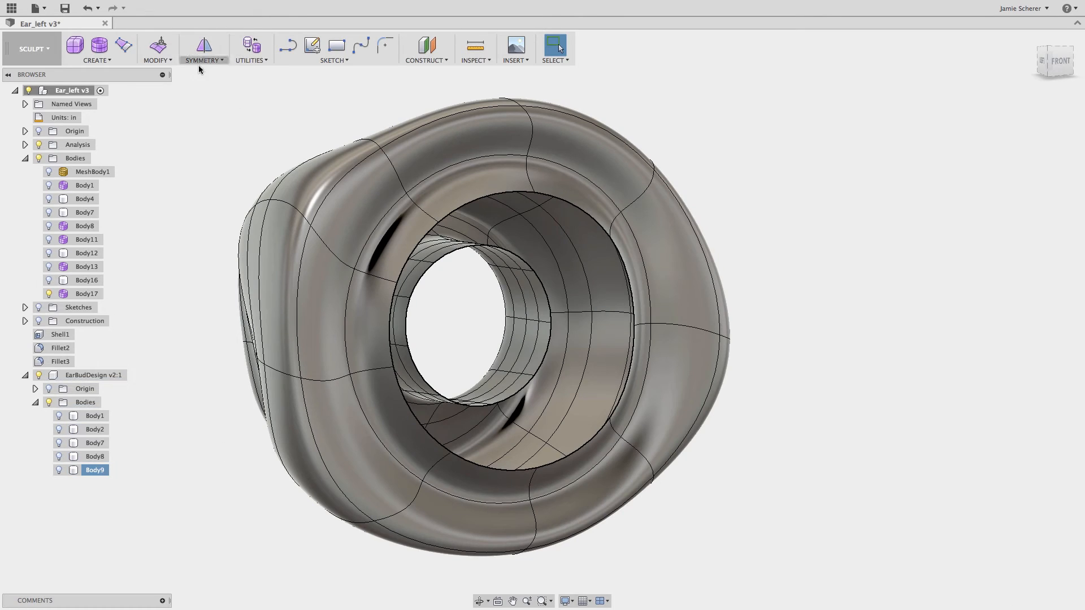
click(157, 48)
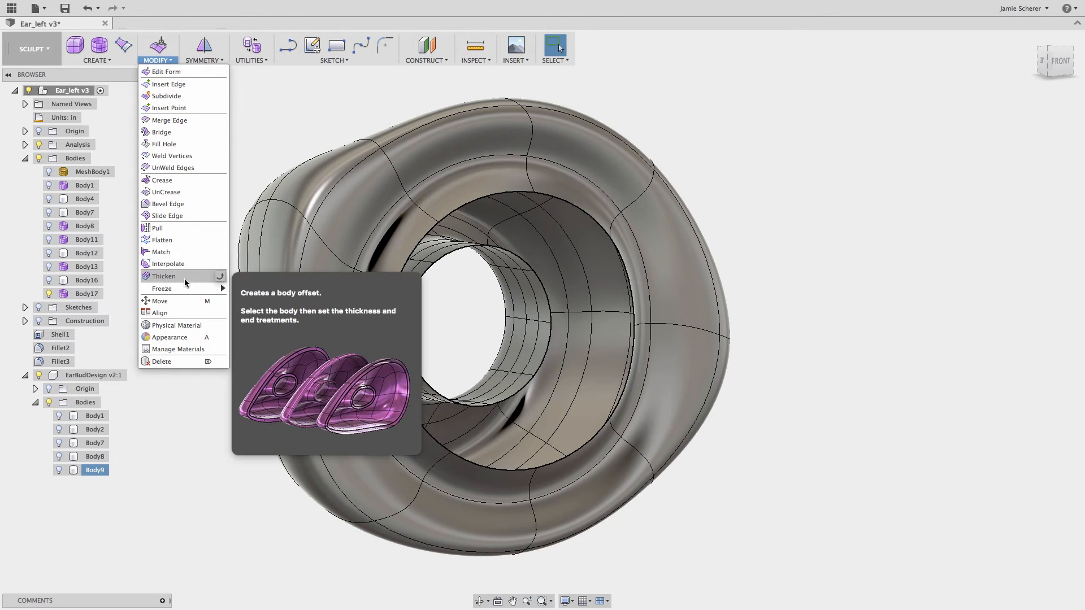
click(164, 276)
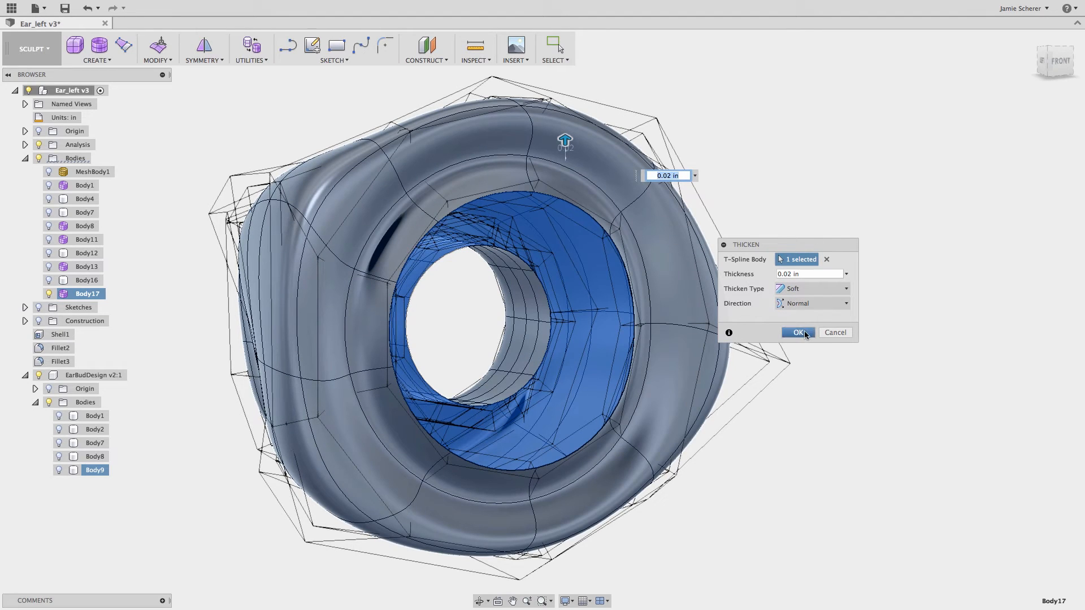
click(798, 333)
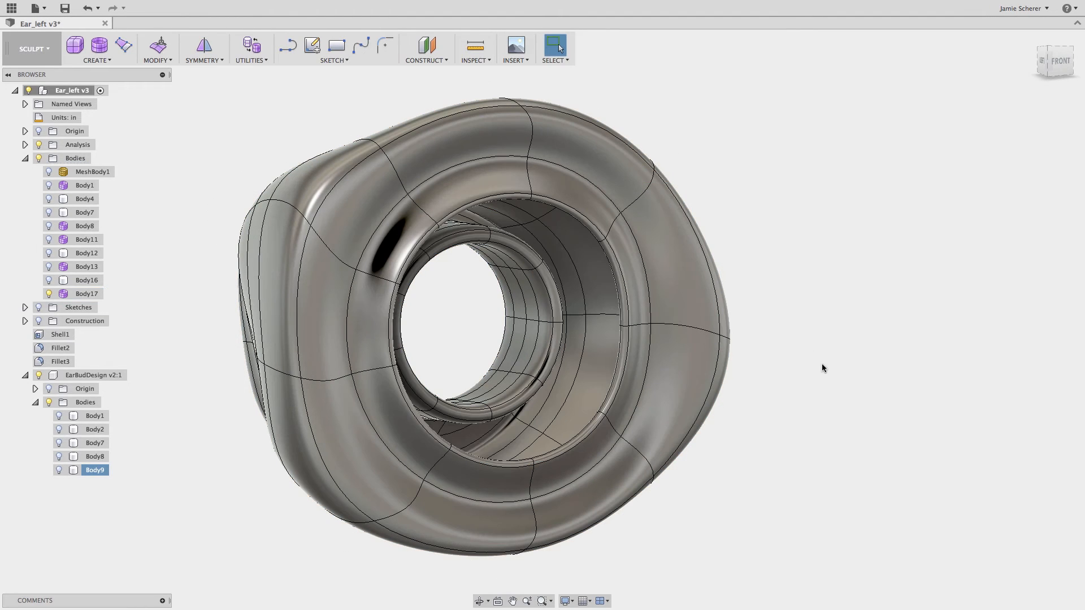
mouse_move(115, 500)
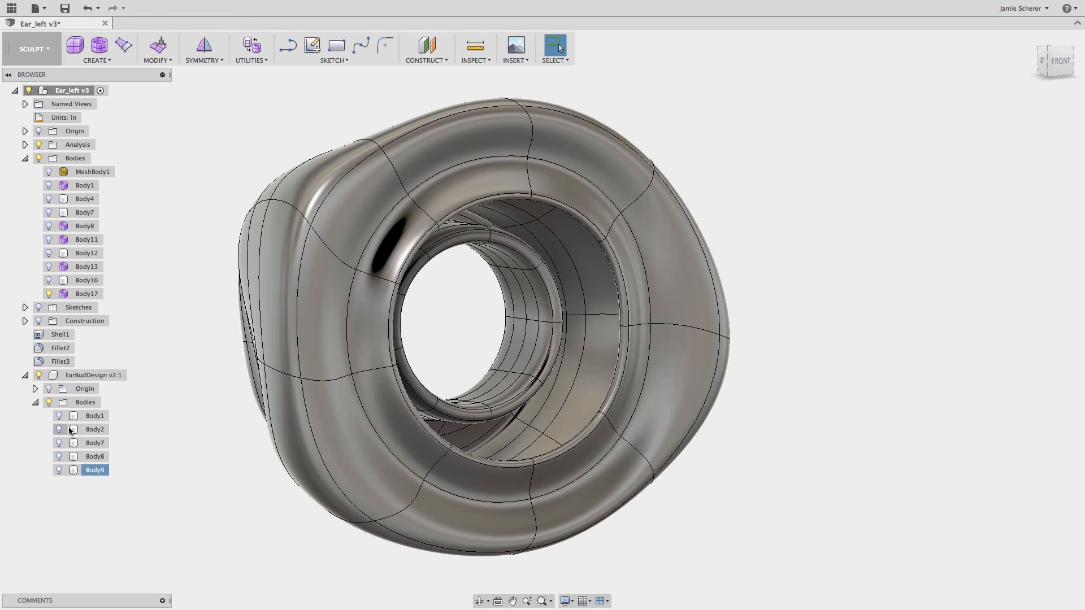
right_click(94, 469)
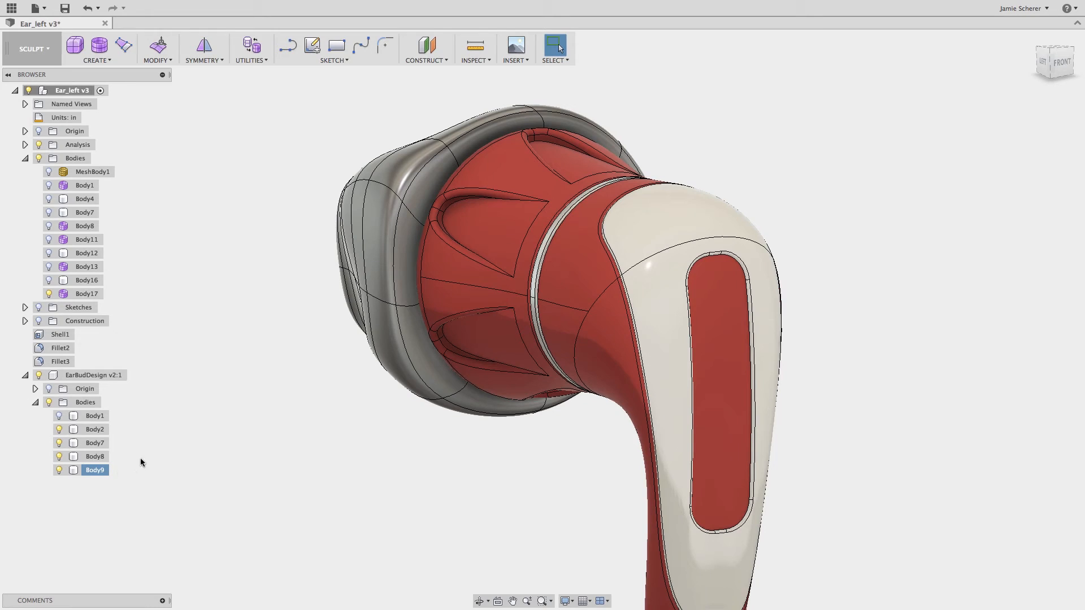
mouse_move(251, 65)
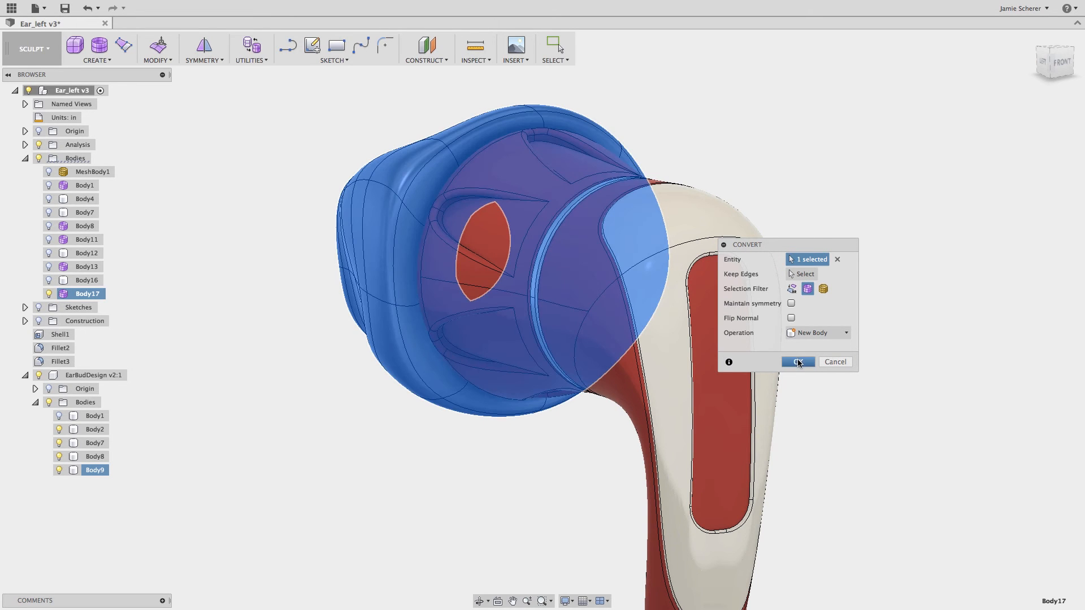
Convert the thickened T-spline tip into a new solid body, Body20
click(796, 361)
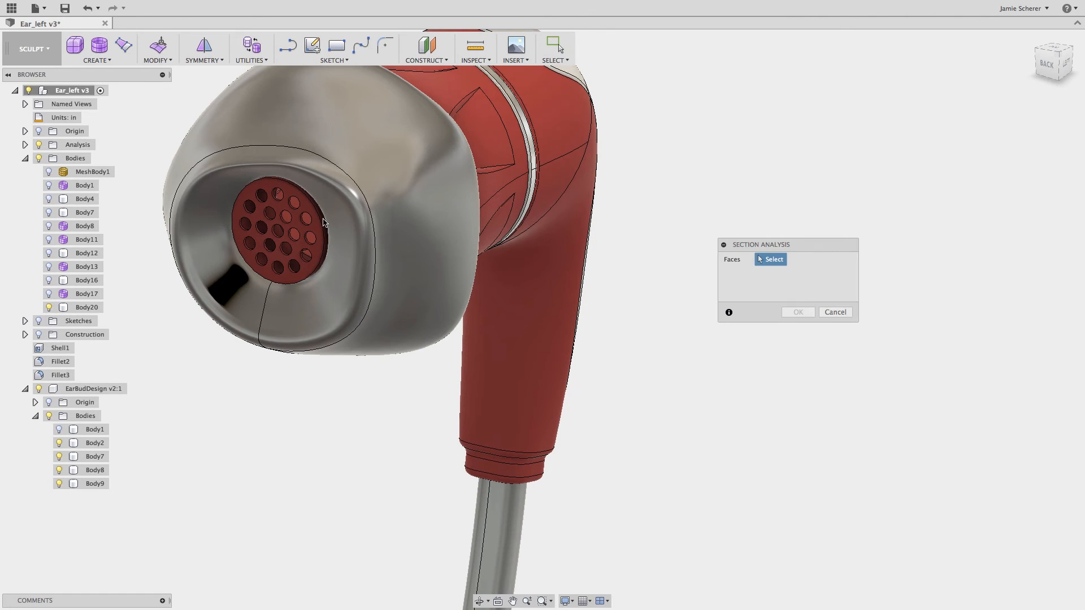
Section the earbud at about -0.11 in to check tip wall thickness, then exit
click(277, 222)
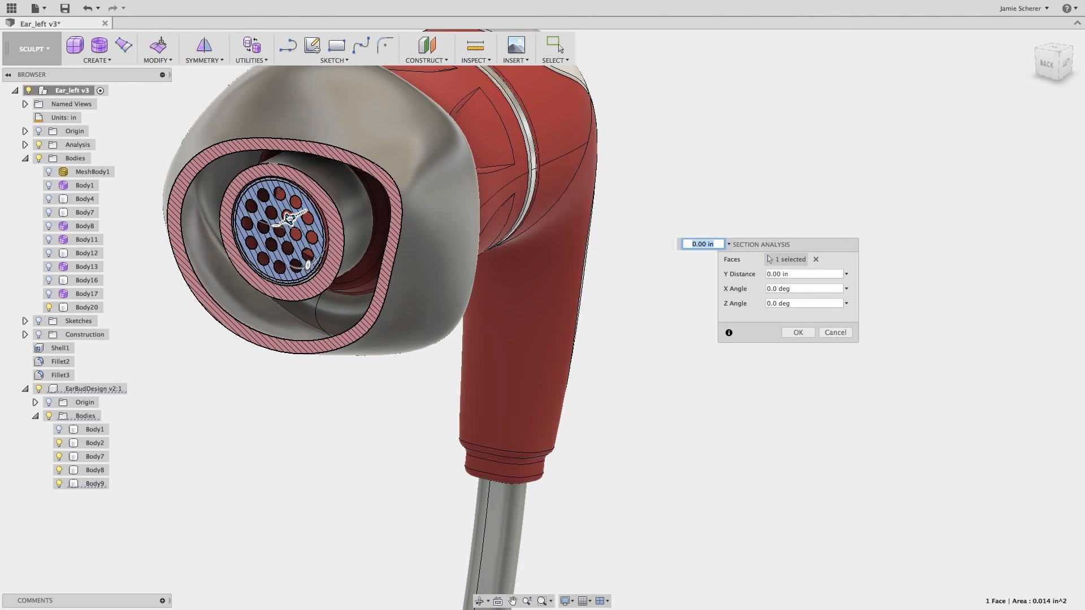
drag(290, 218, 330, 198)
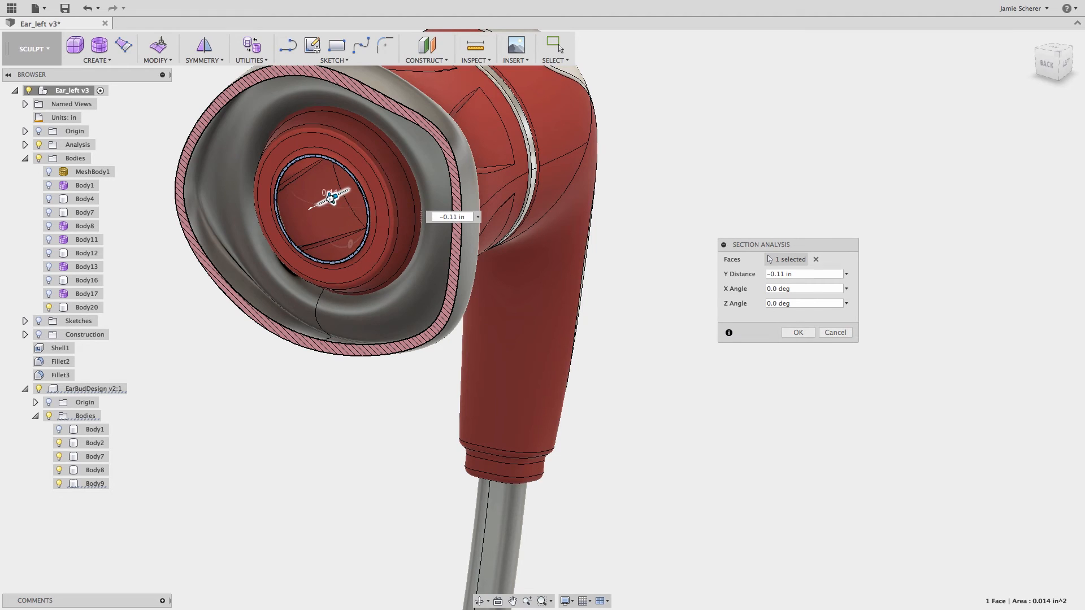
drag(330, 198, 242, 246)
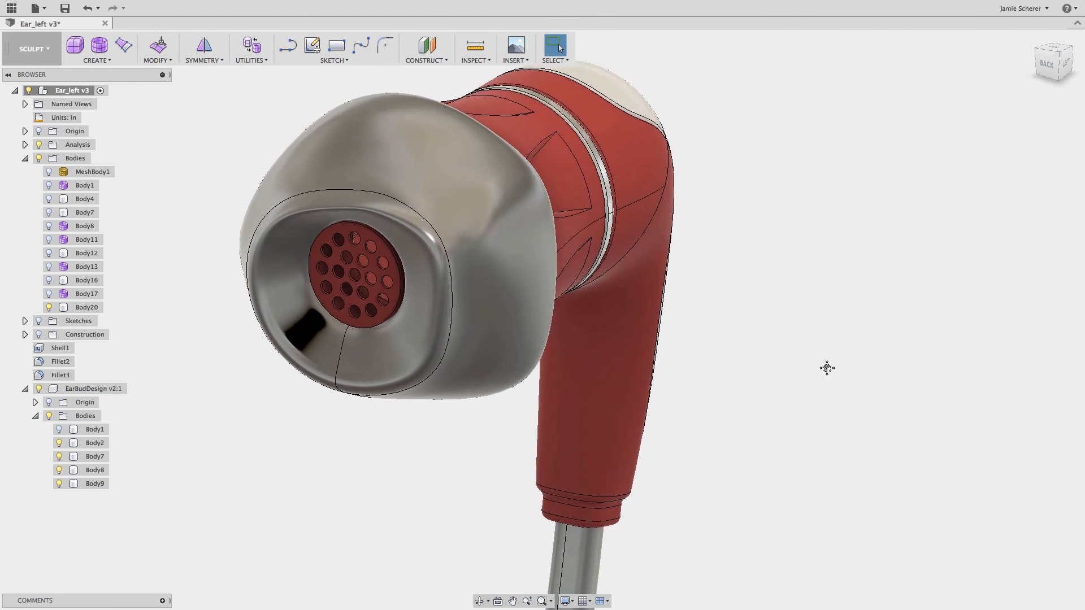
click(92, 172)
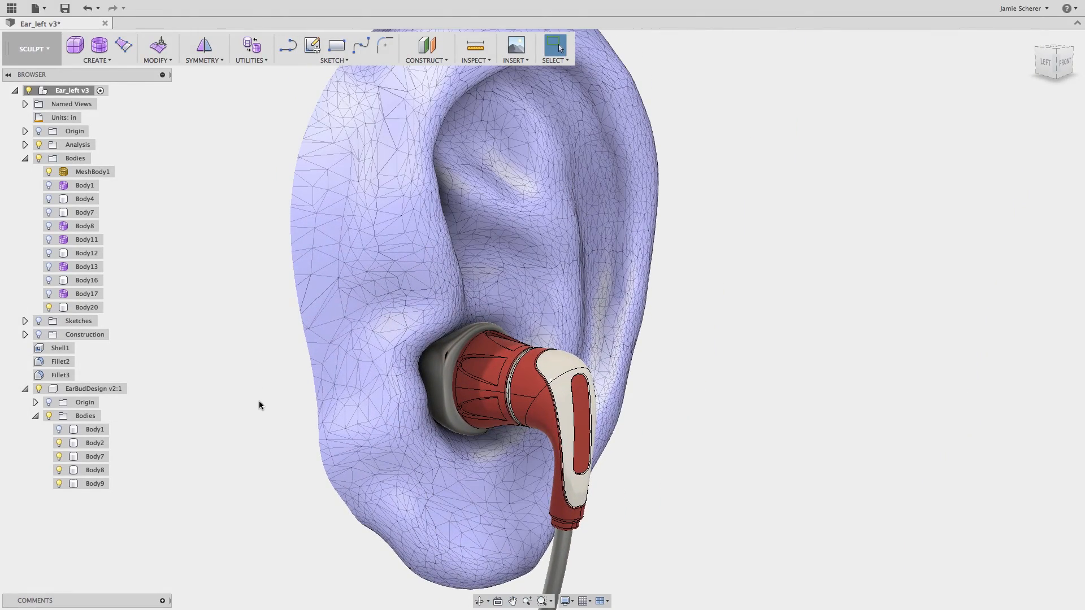
mouse_move(32, 48)
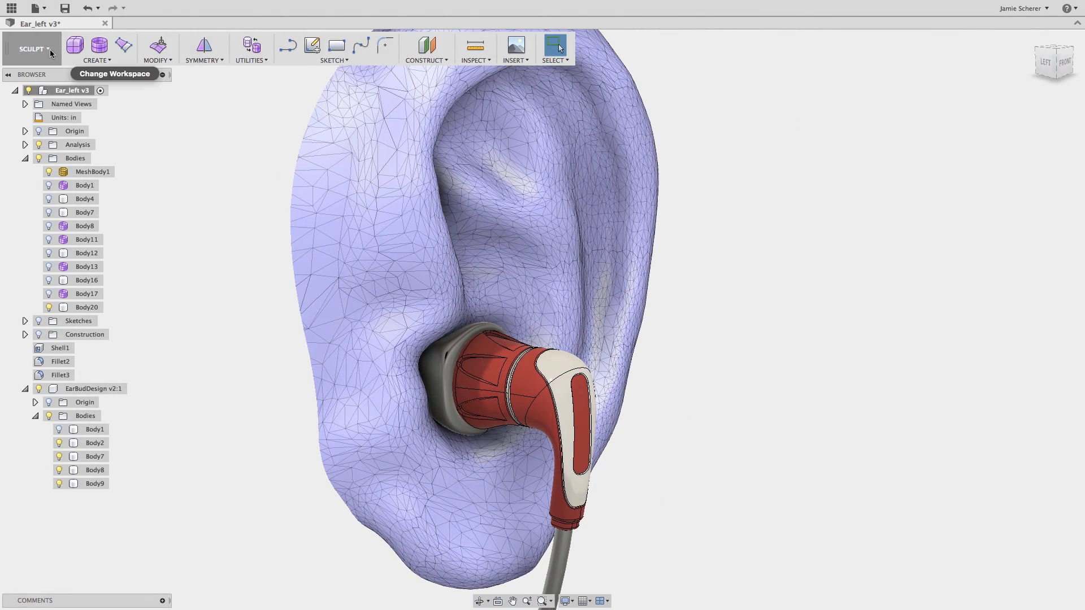
Switch from the SCULPT workspace to RENDER
click(31, 48)
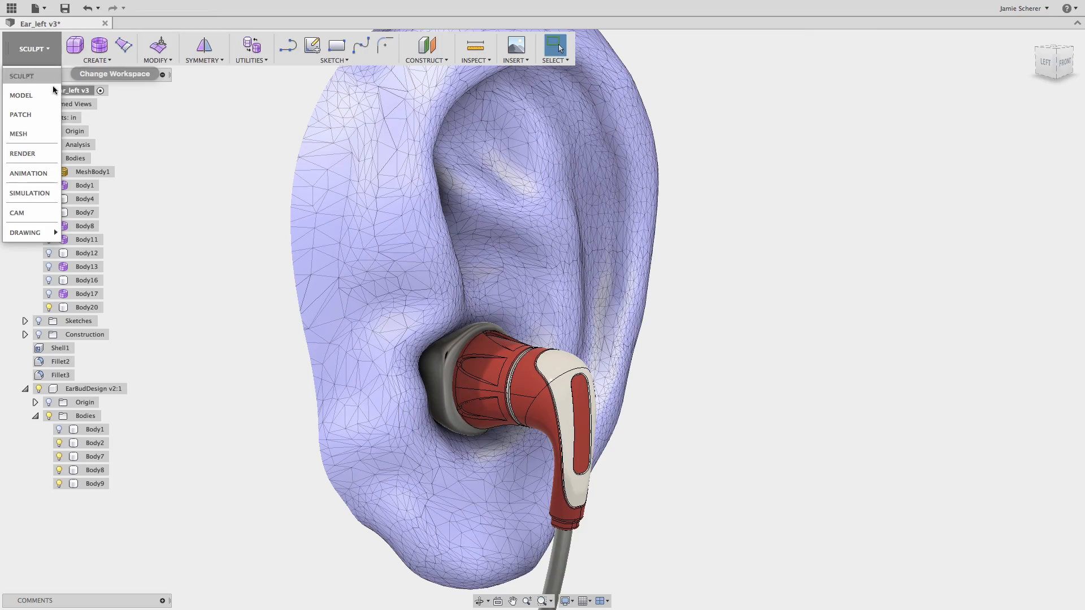
click(22, 153)
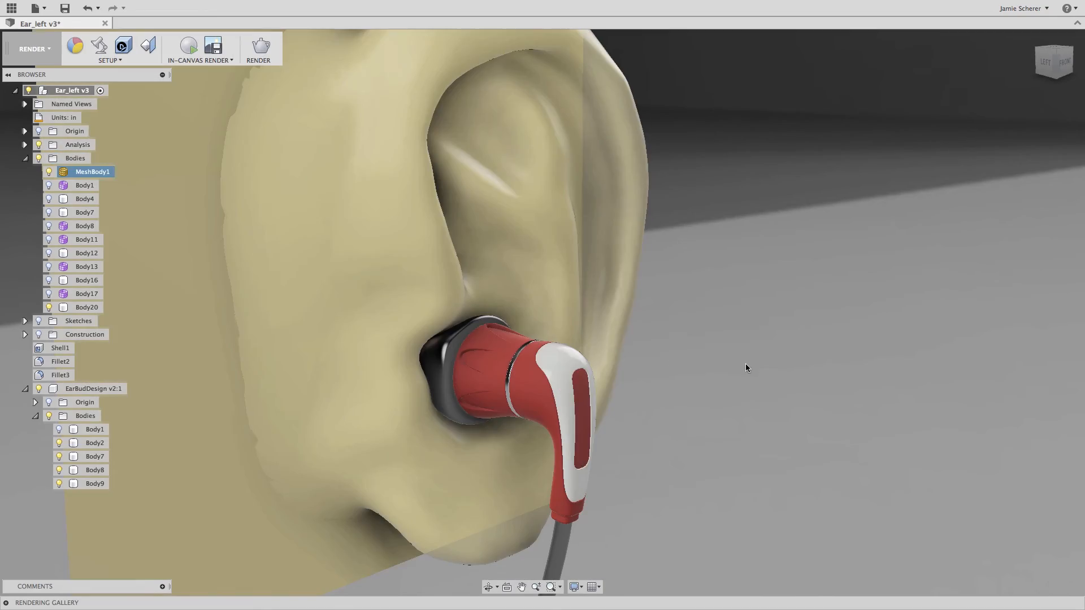